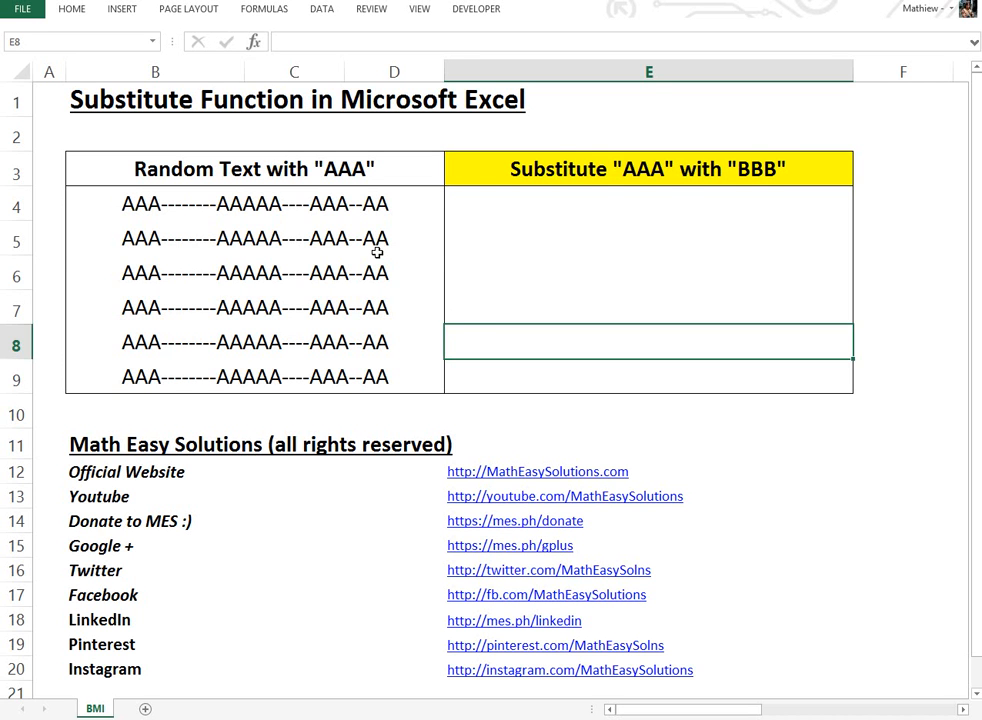
Start a SUBSTITUTE function in cell E4 via Insert Function, its argument form still empty.
left_click(256, 238)
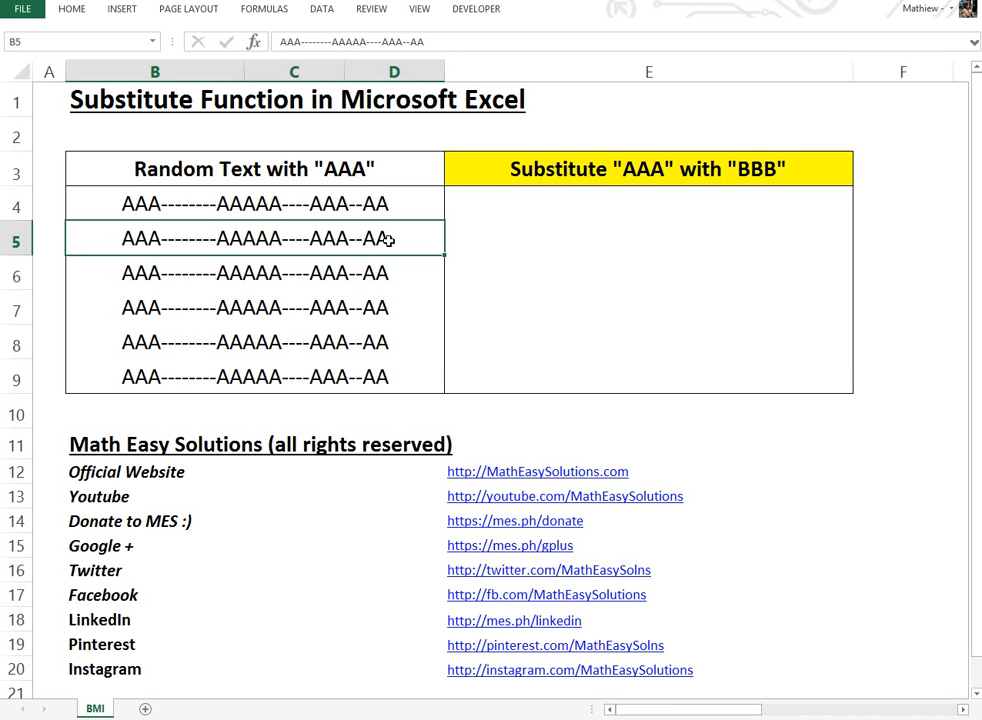
mouse_move(174, 116)
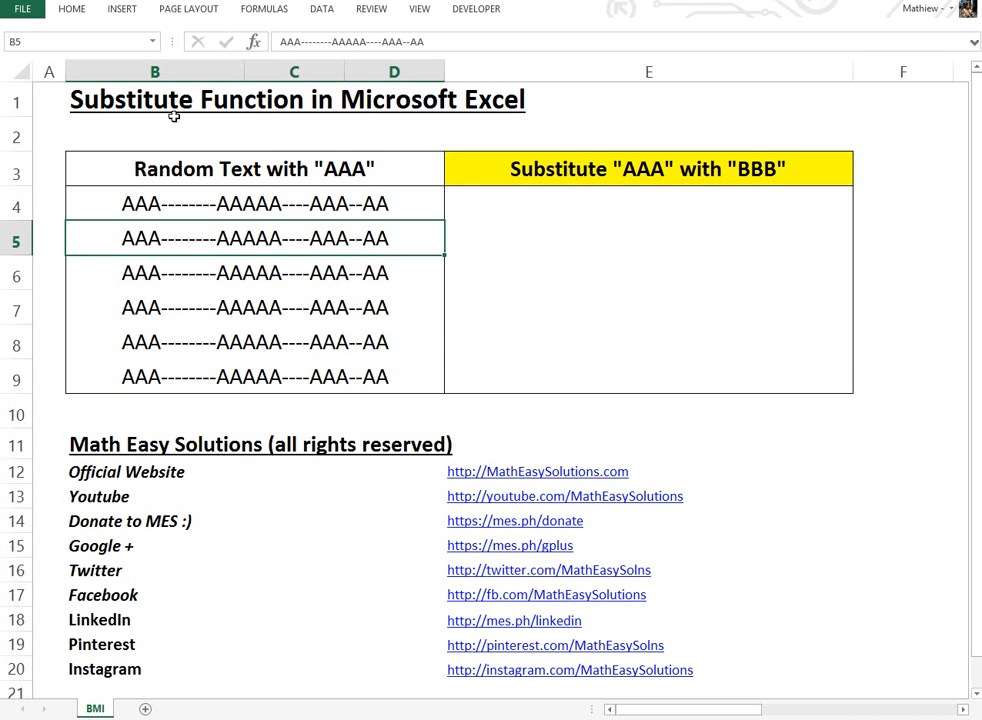
mouse_move(500, 132)
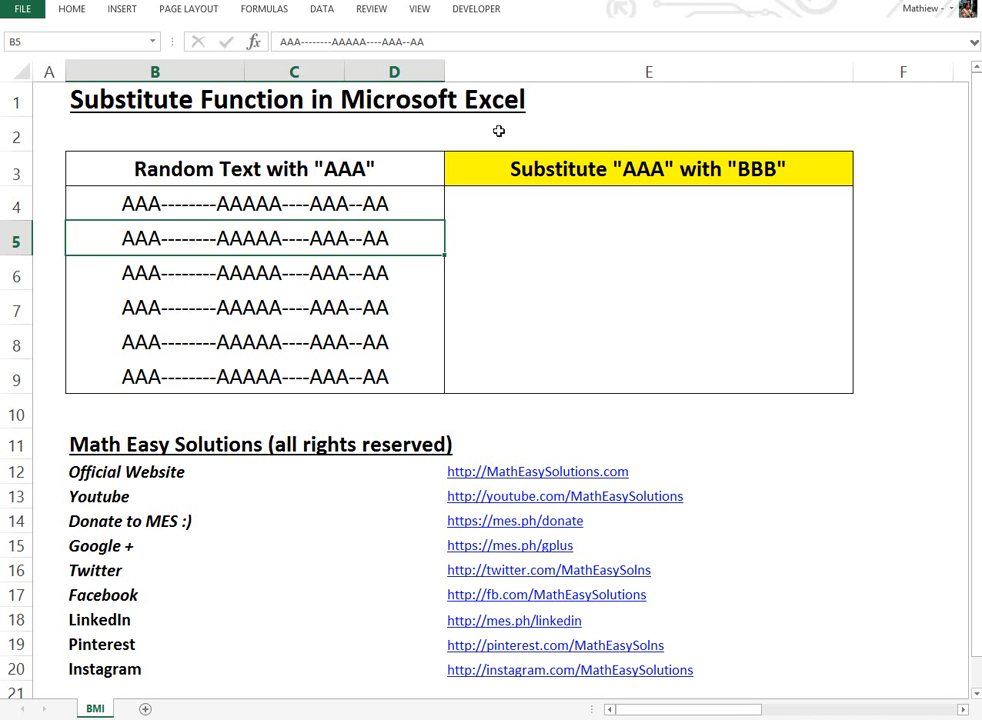
mouse_move(366, 182)
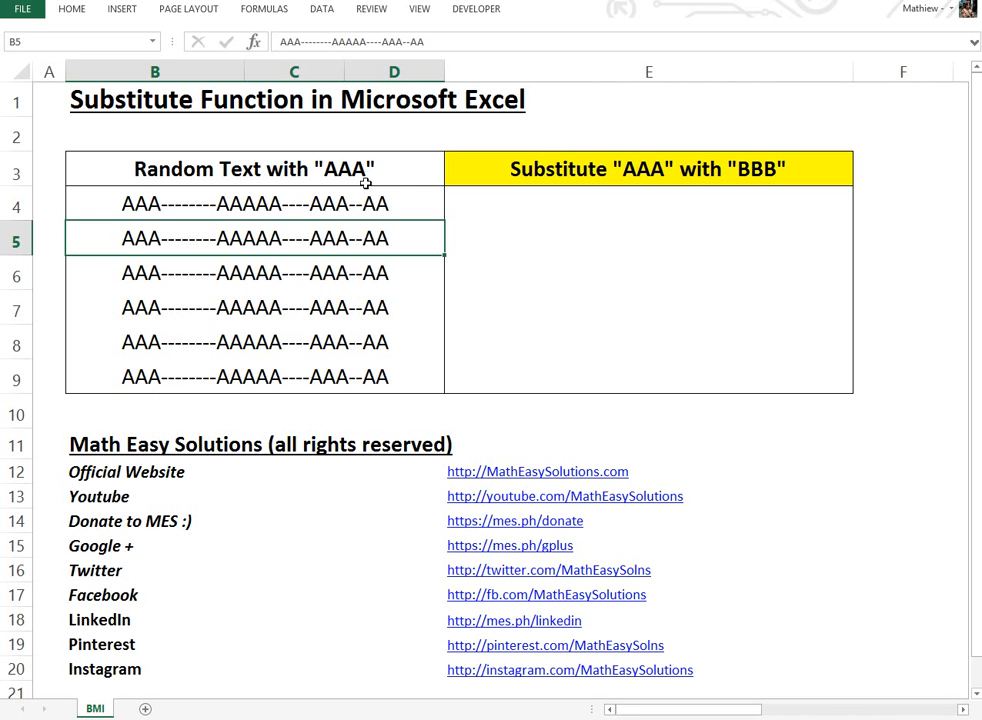
mouse_move(156, 136)
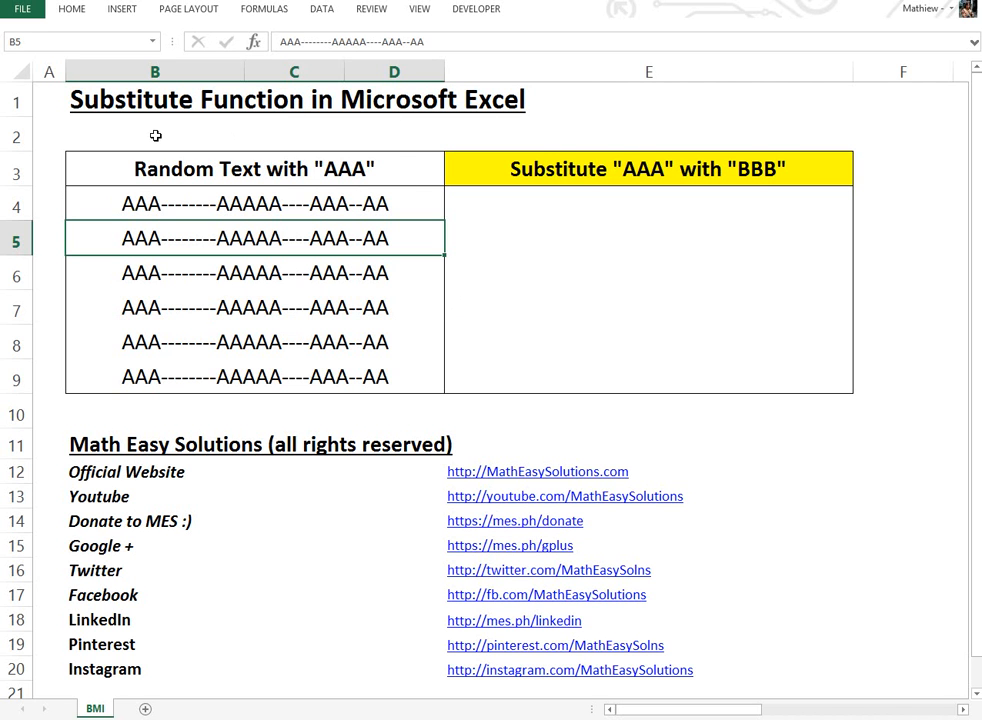
mouse_move(572, 204)
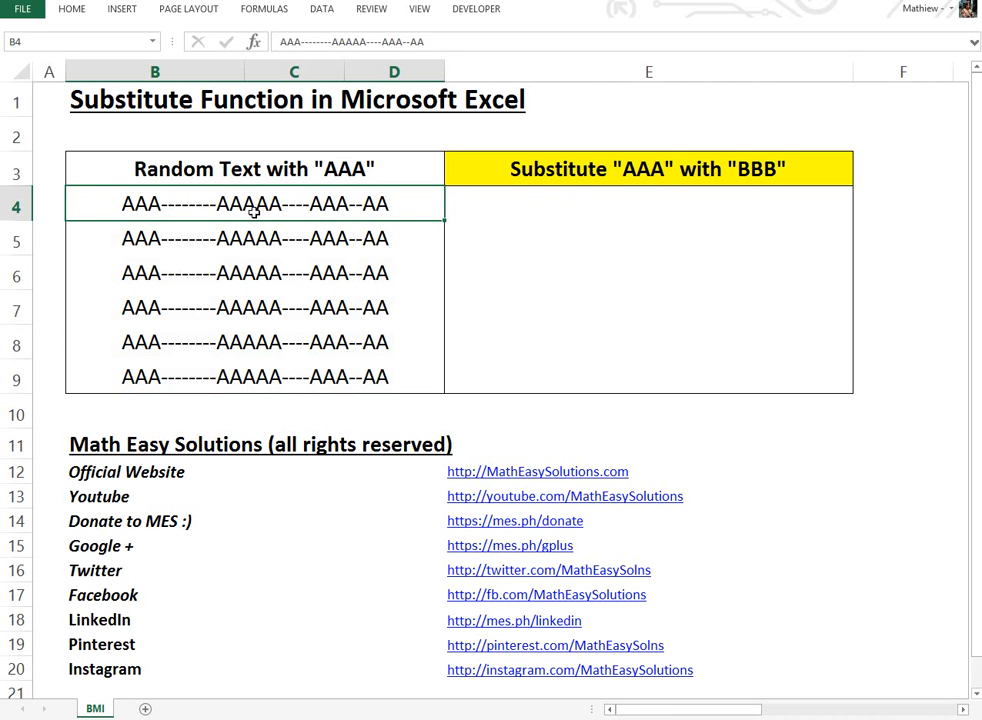
mouse_move(640, 184)
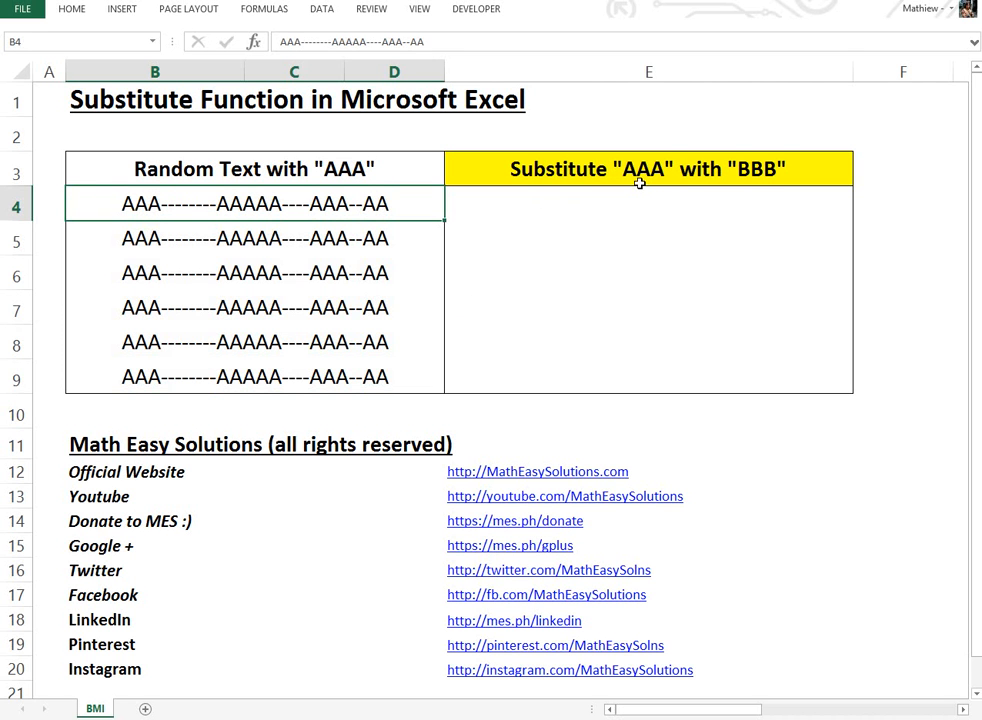
mouse_move(772, 178)
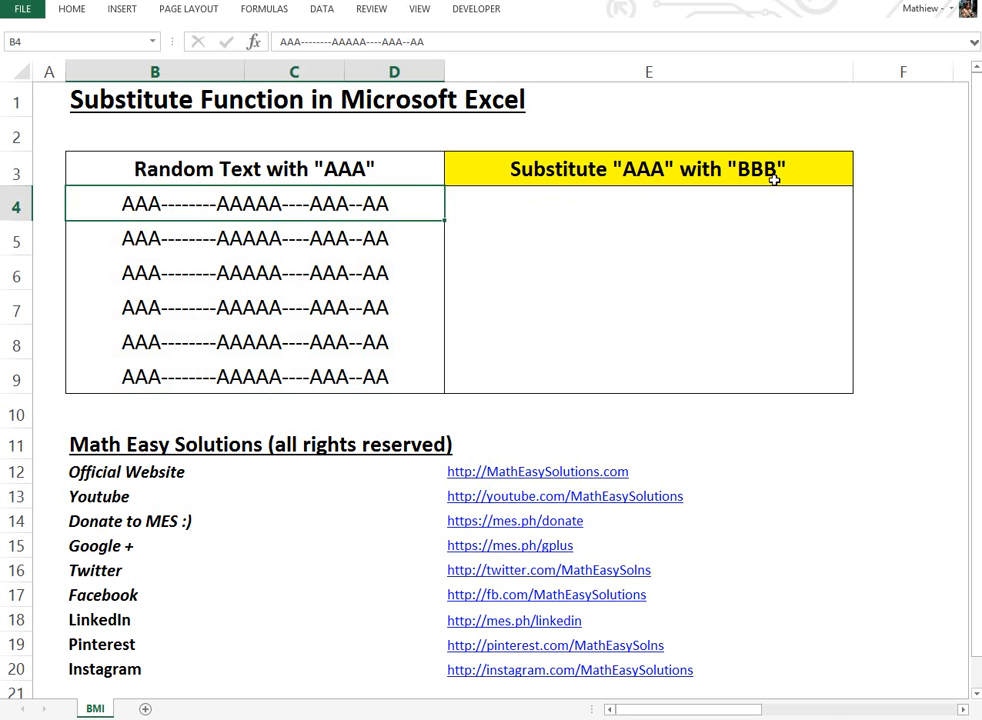
mouse_move(660, 188)
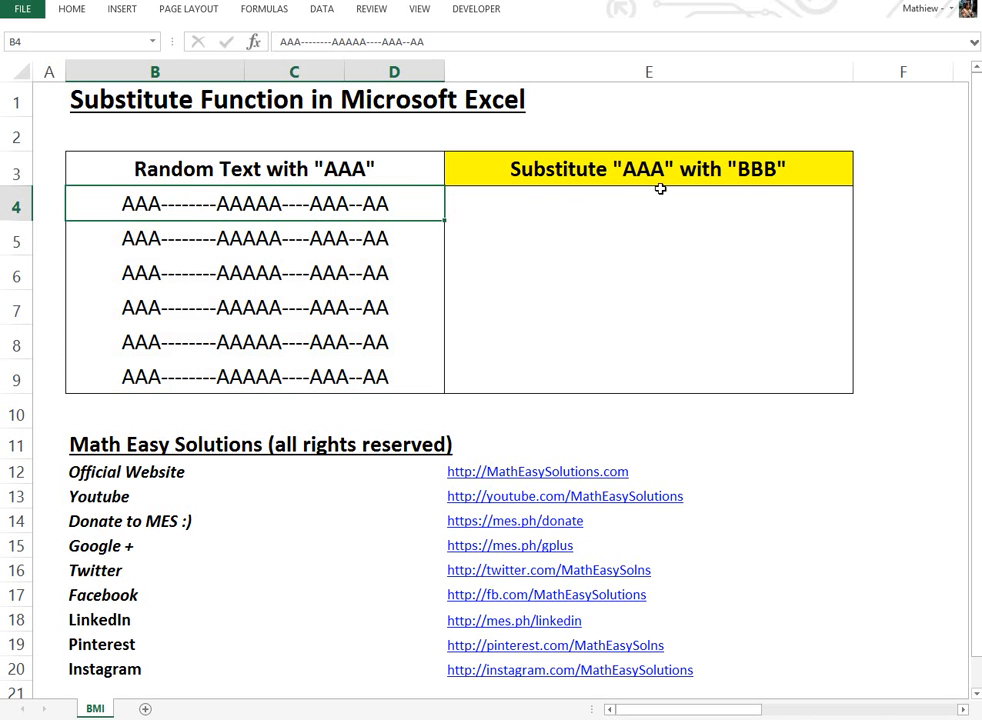
mouse_move(760, 182)
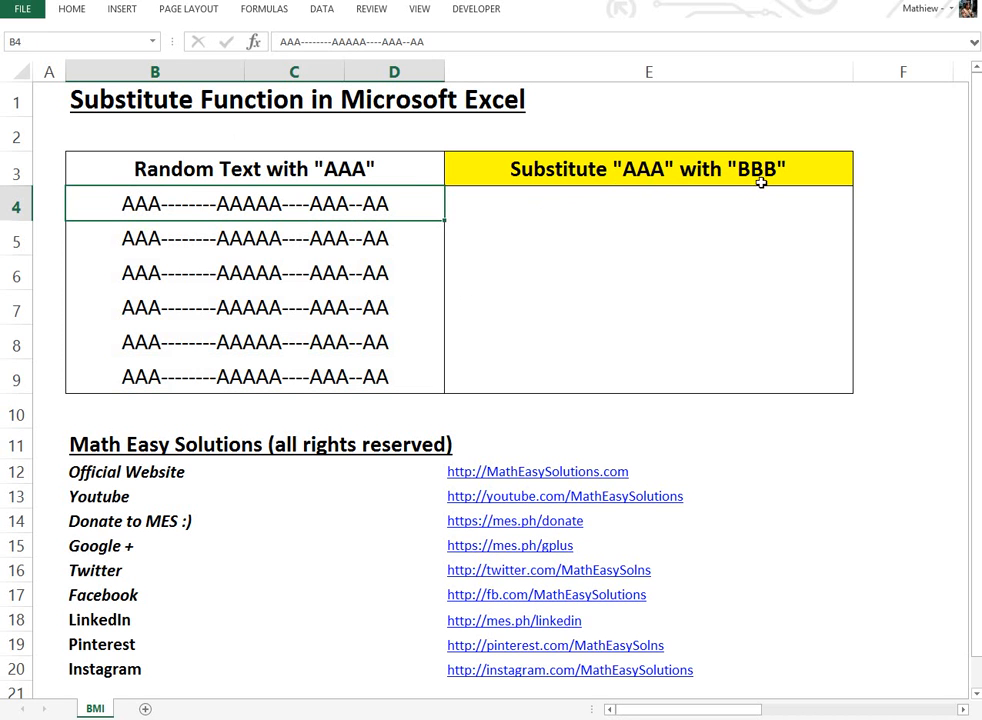
left_click(648, 204)
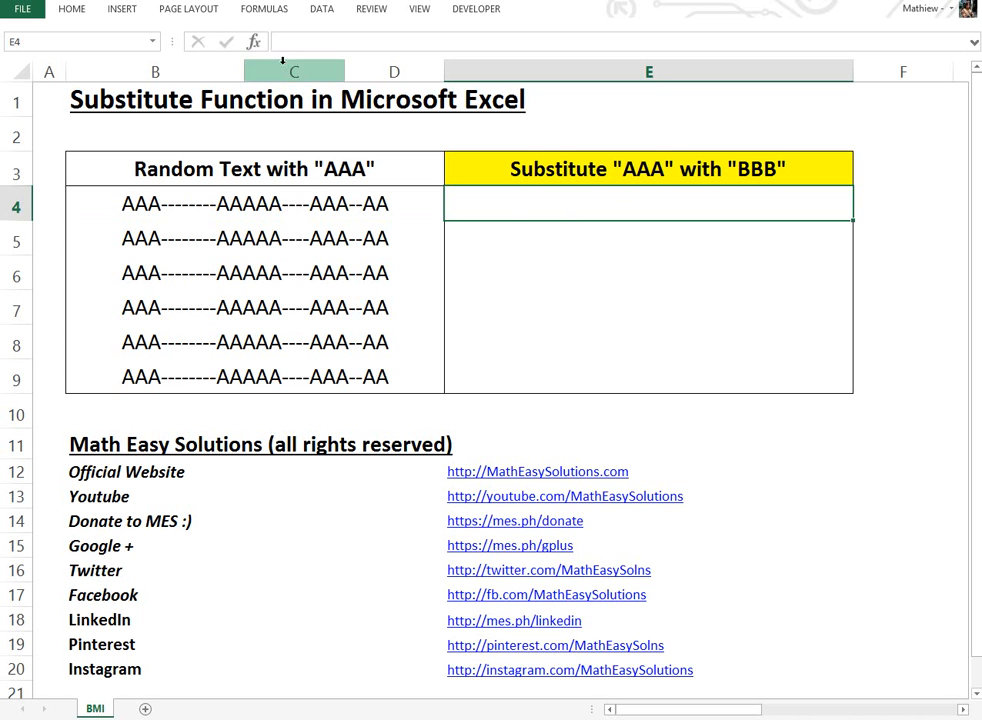
mouse_move(512, 204)
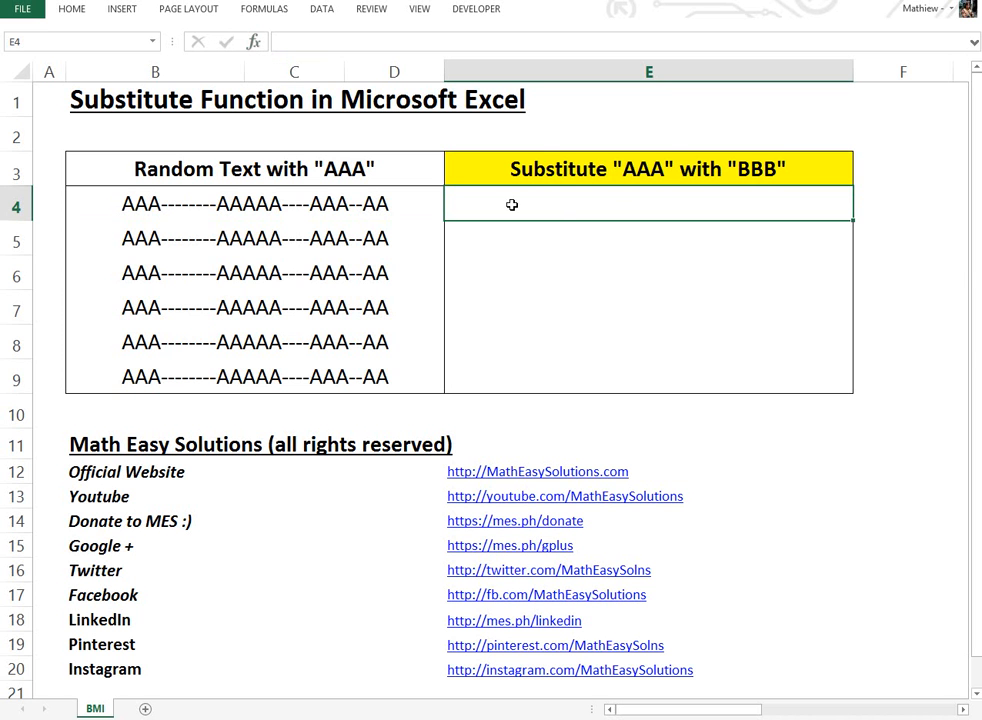
left_click(256, 42)
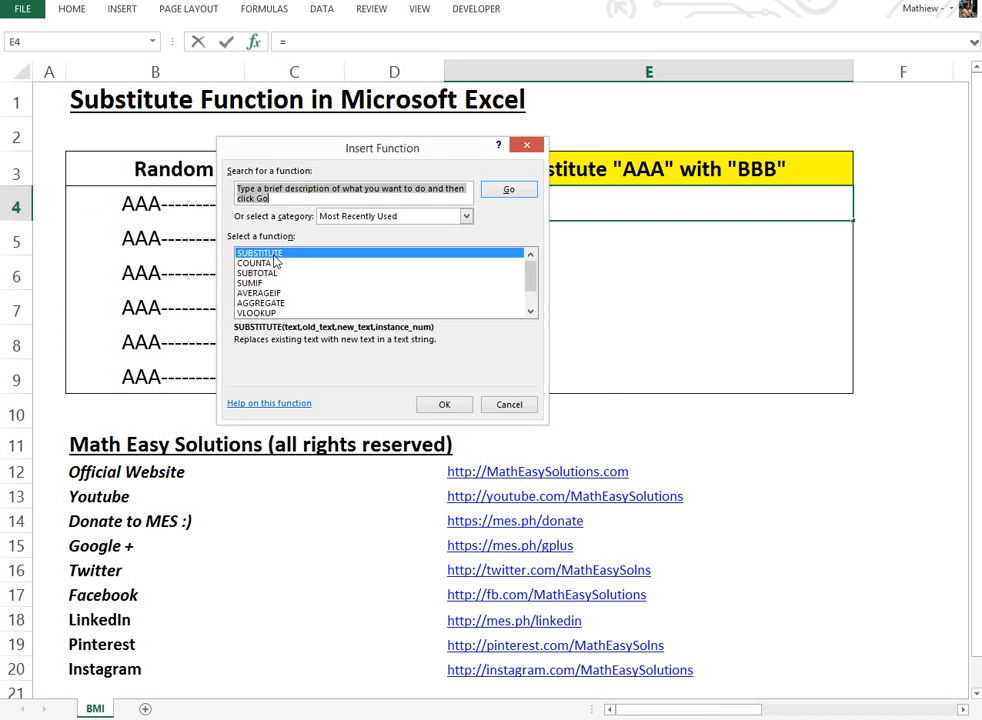
left_click(444, 404)
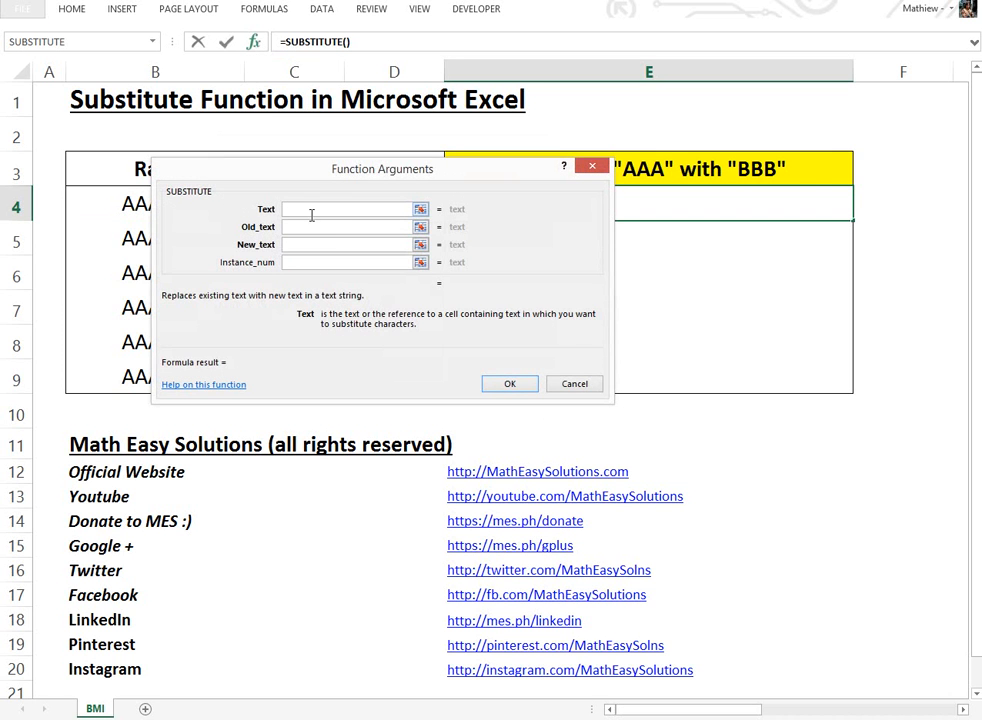
Fill the SUBSTITUTE arguments with B4 as Text and "AAA" as Old_text.
left_click_drag(382, 168, 664, 208)
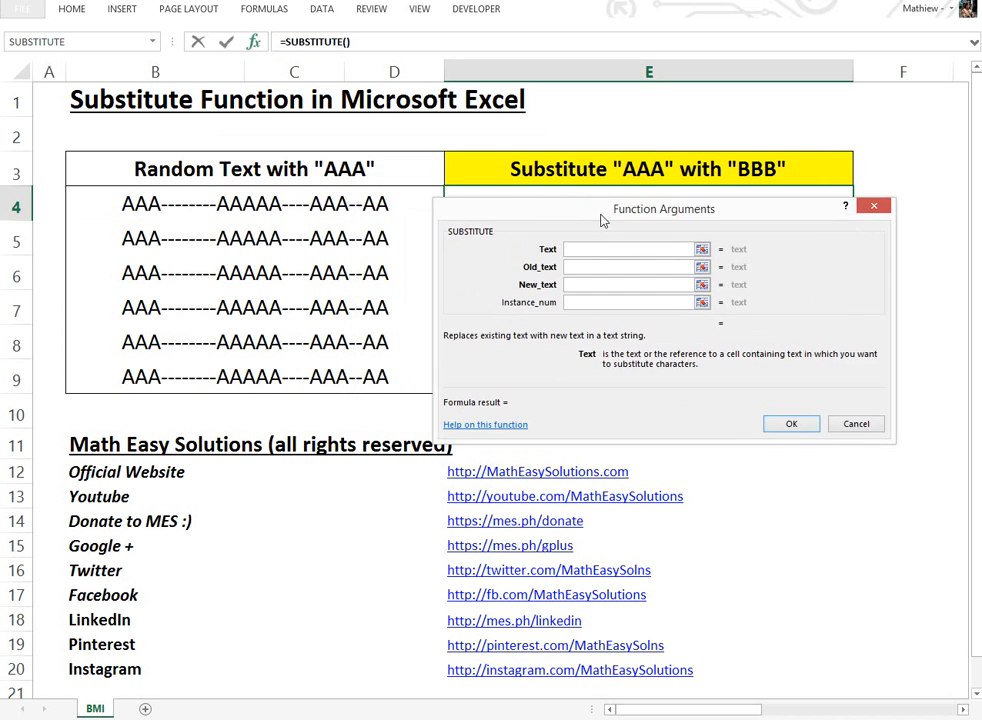
left_click(630, 248)
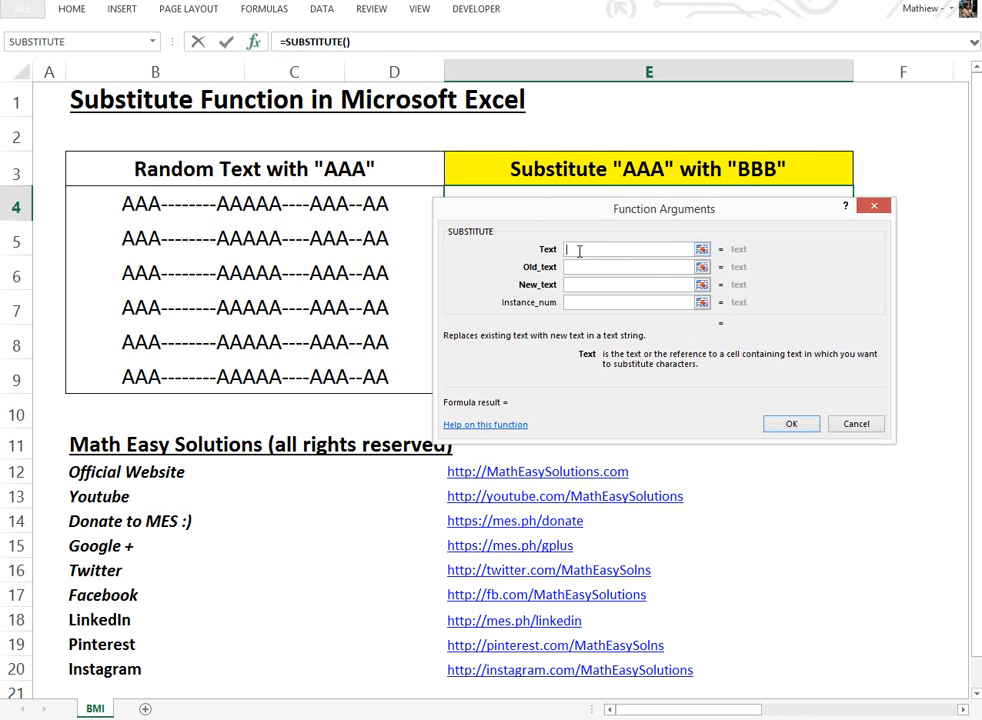
left_click(258, 204)
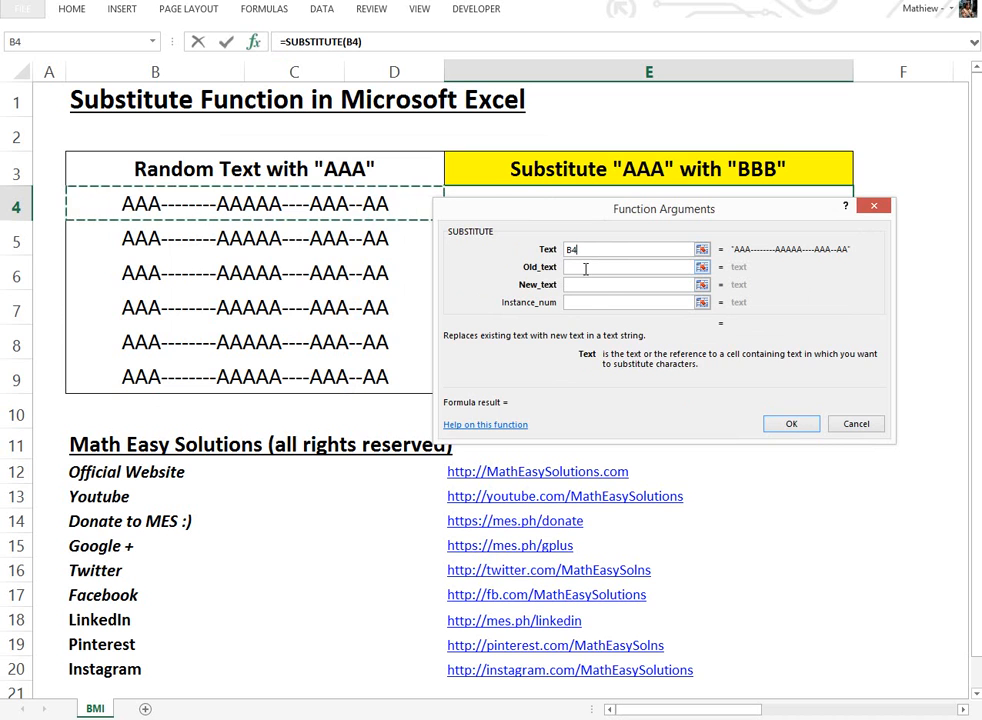
left_click(628, 268)
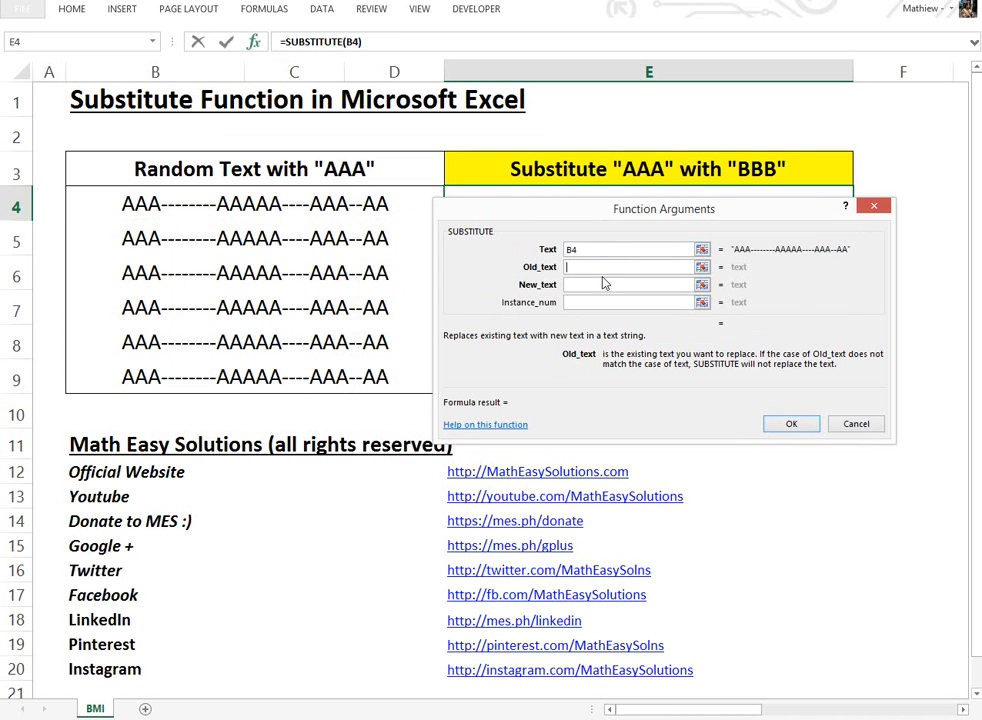
type("\"AAA\"")
left_click(630, 284)
type("\"BBB\"")
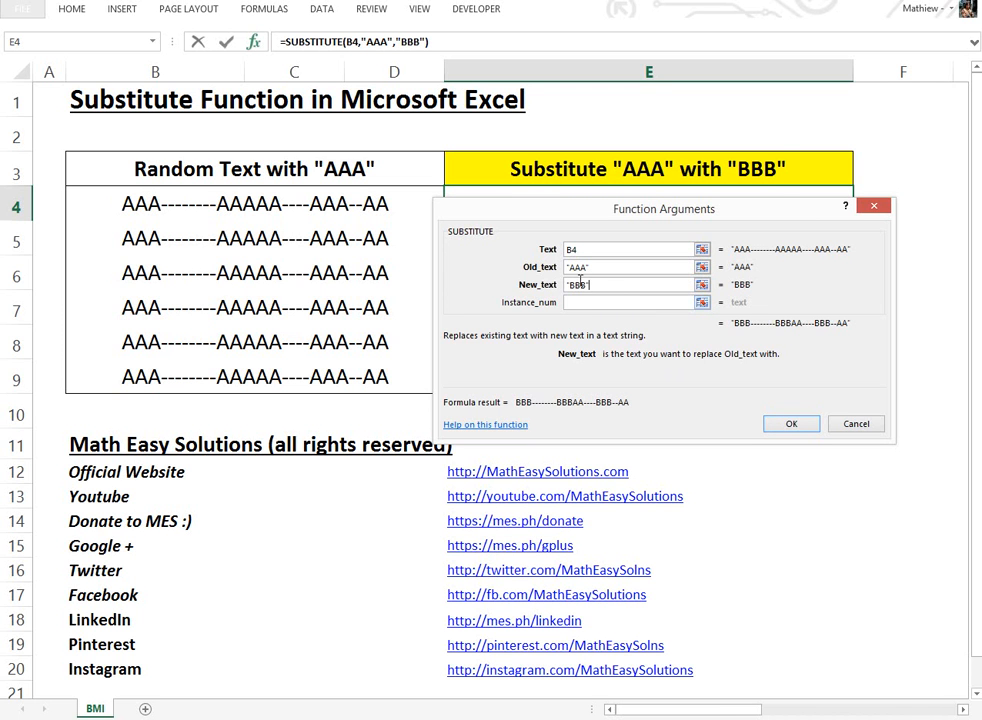
mouse_move(688, 332)
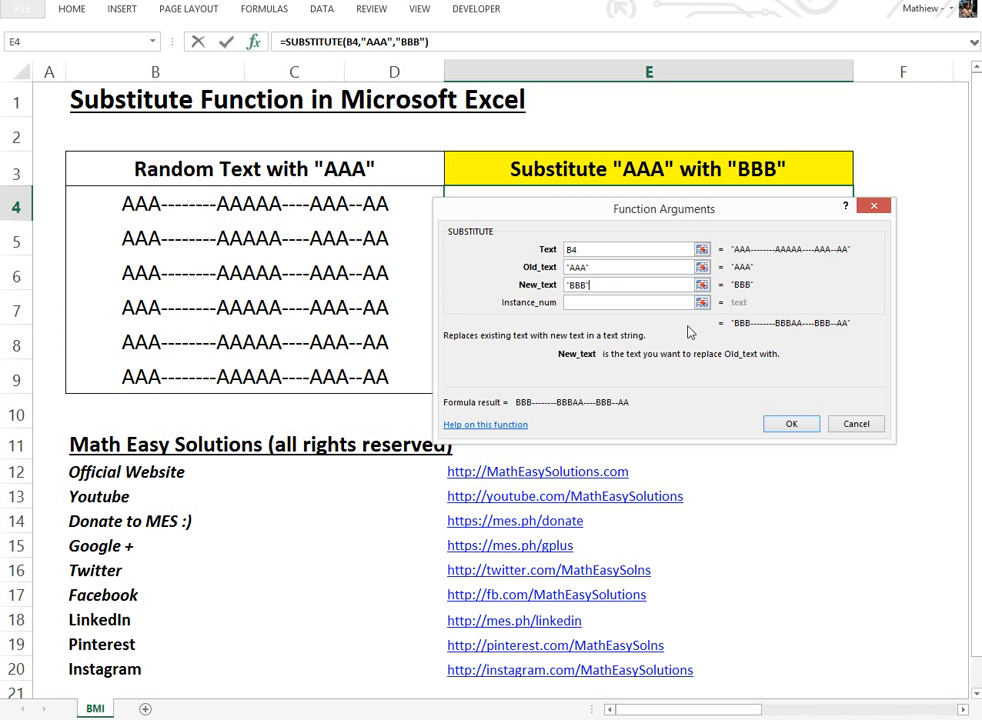
mouse_move(750, 330)
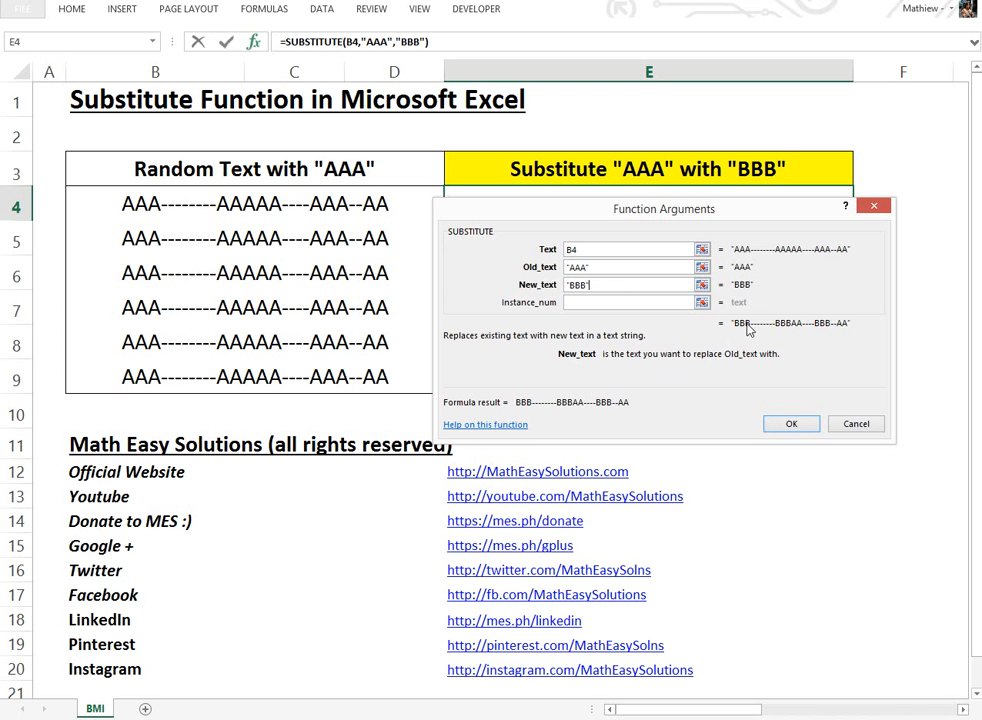
Leave Instance_num blank so E4 replaces every AAA in B4 with BBB.
left_click(636, 302)
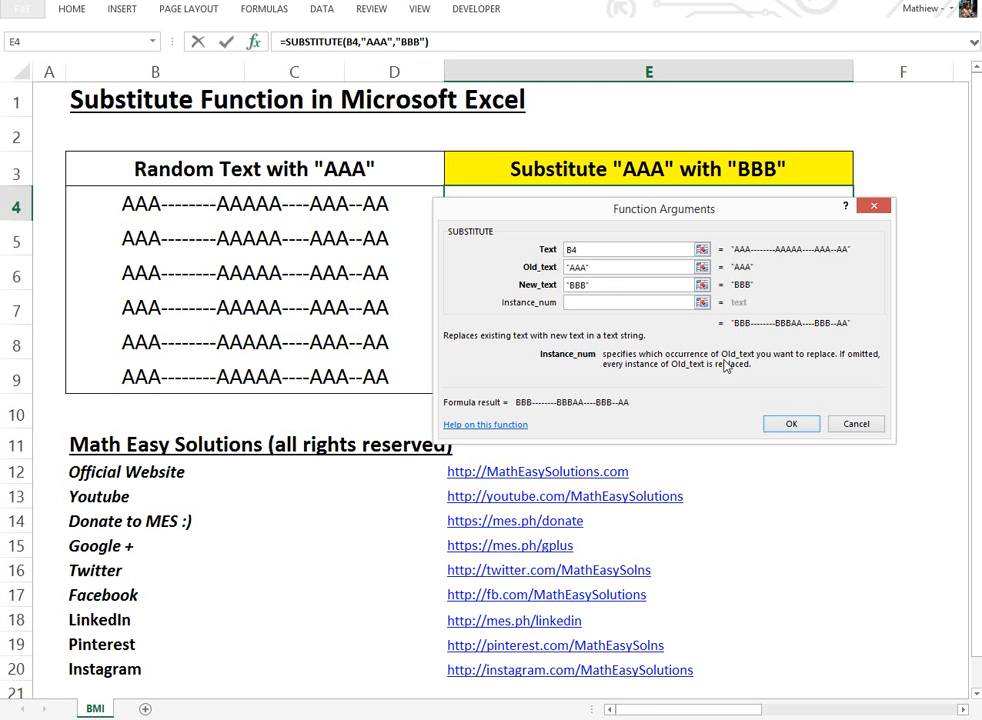
mouse_move(280, 222)
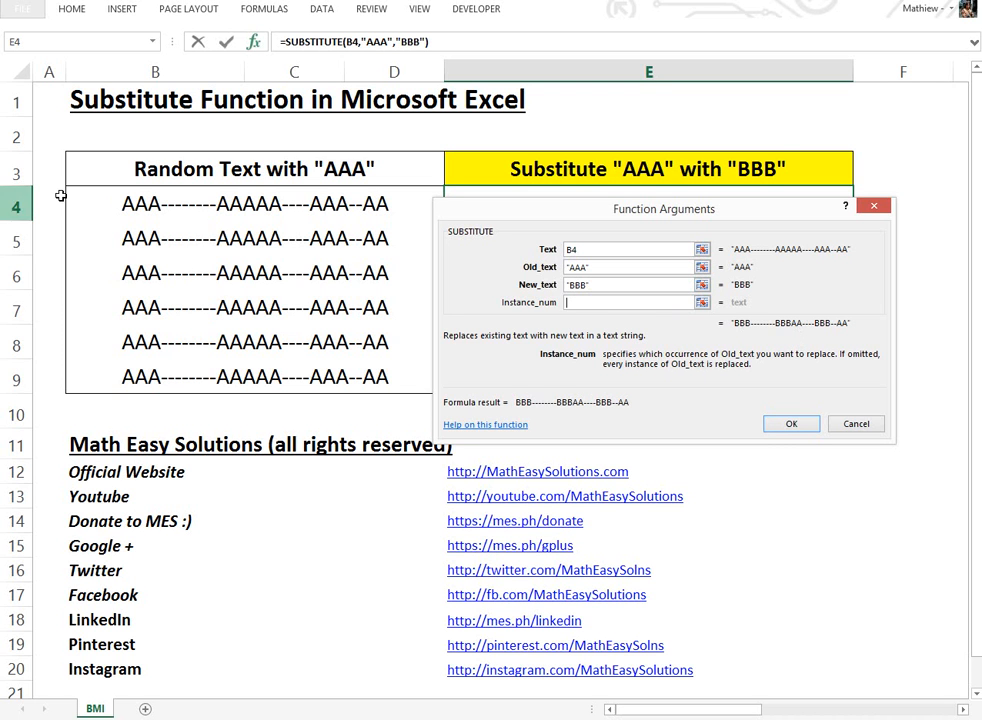
mouse_move(186, 206)
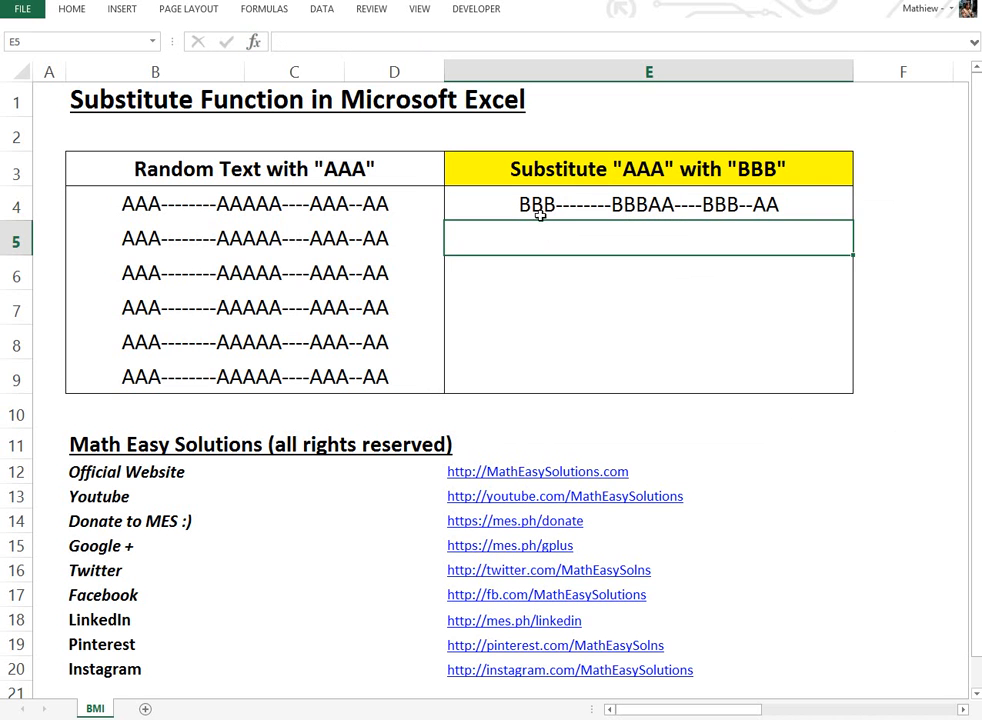
left_click(648, 204)
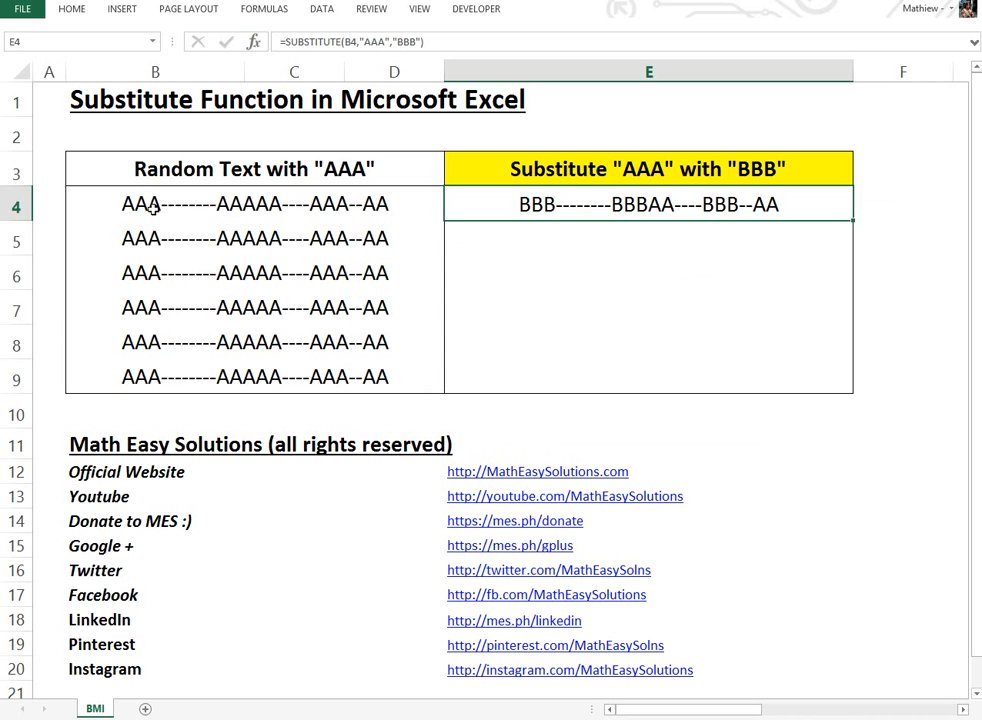
mouse_move(252, 210)
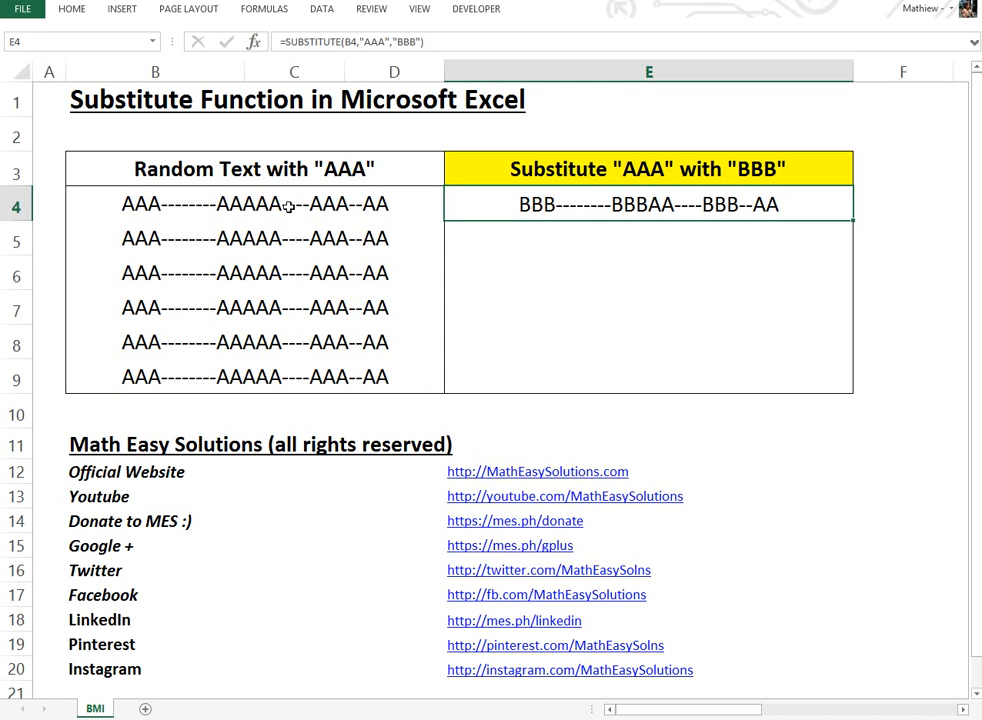
mouse_move(788, 256)
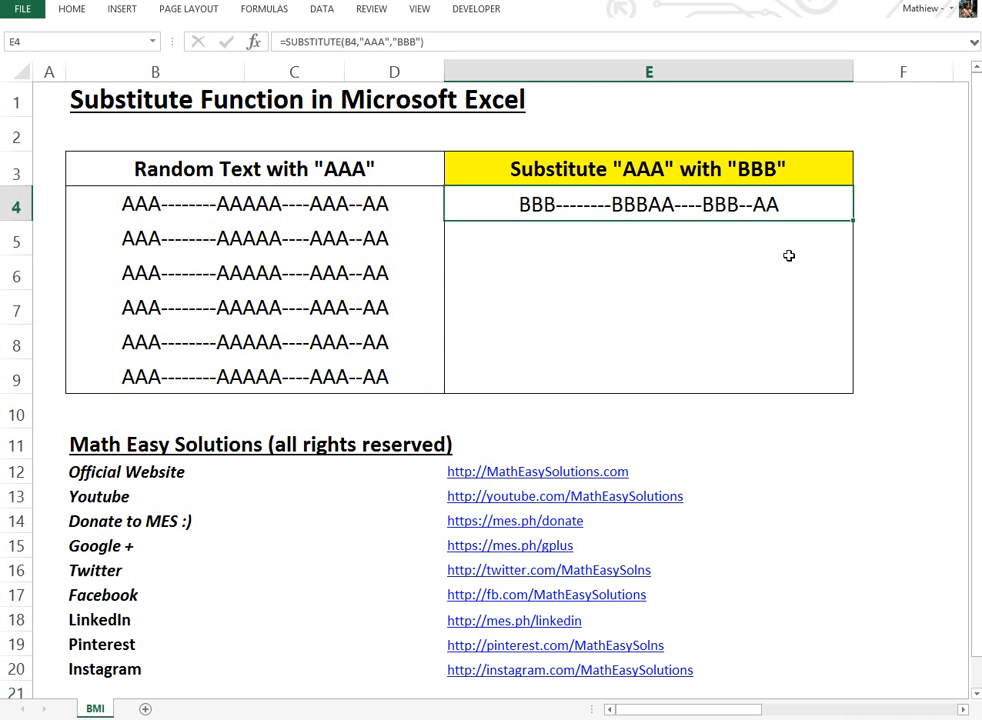
mouse_move(780, 222)
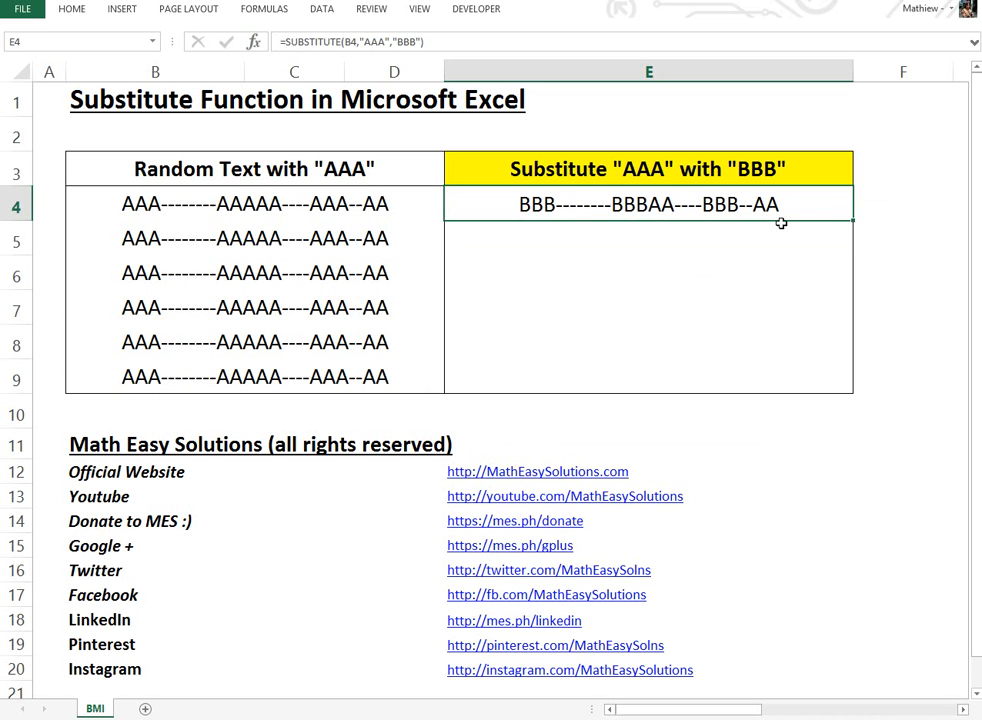
Fill the E4 SUBSTITUTE formula down through E9.
left_click_drag(780, 224, 844, 380)
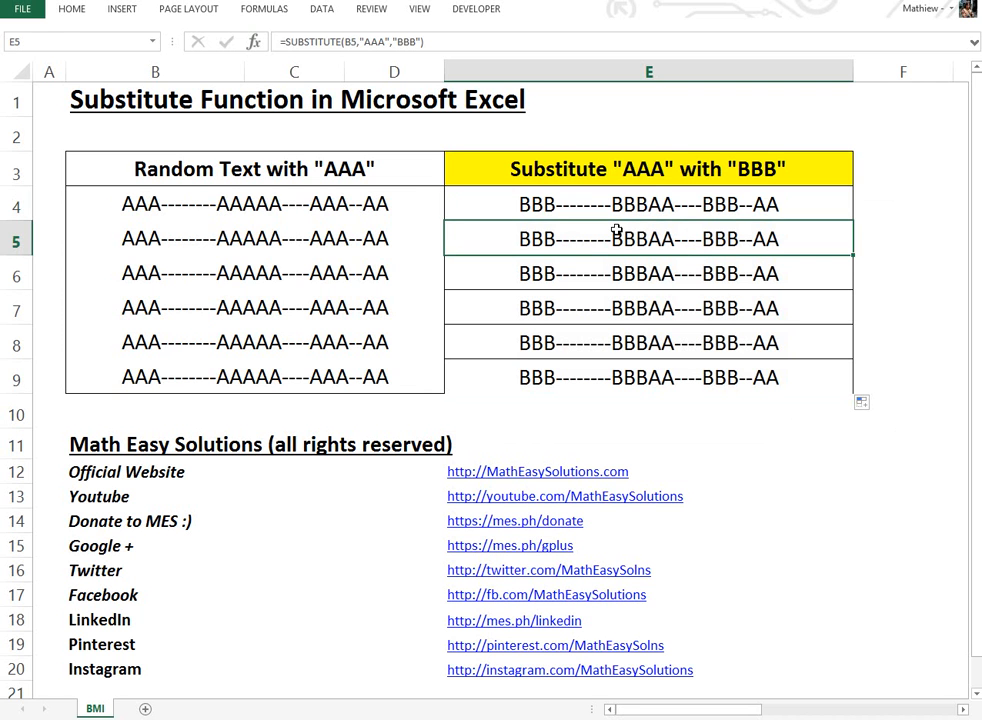
Give the E5 formula instance number 1 so only the first AAA becomes BBB.
left_click(648, 204)
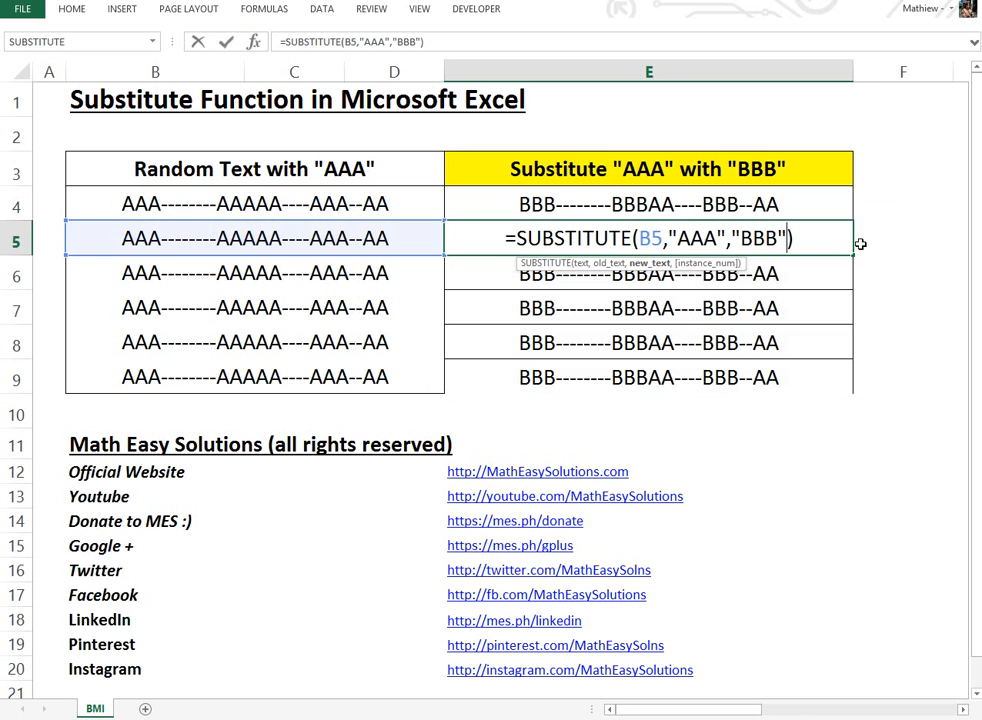
type(",")
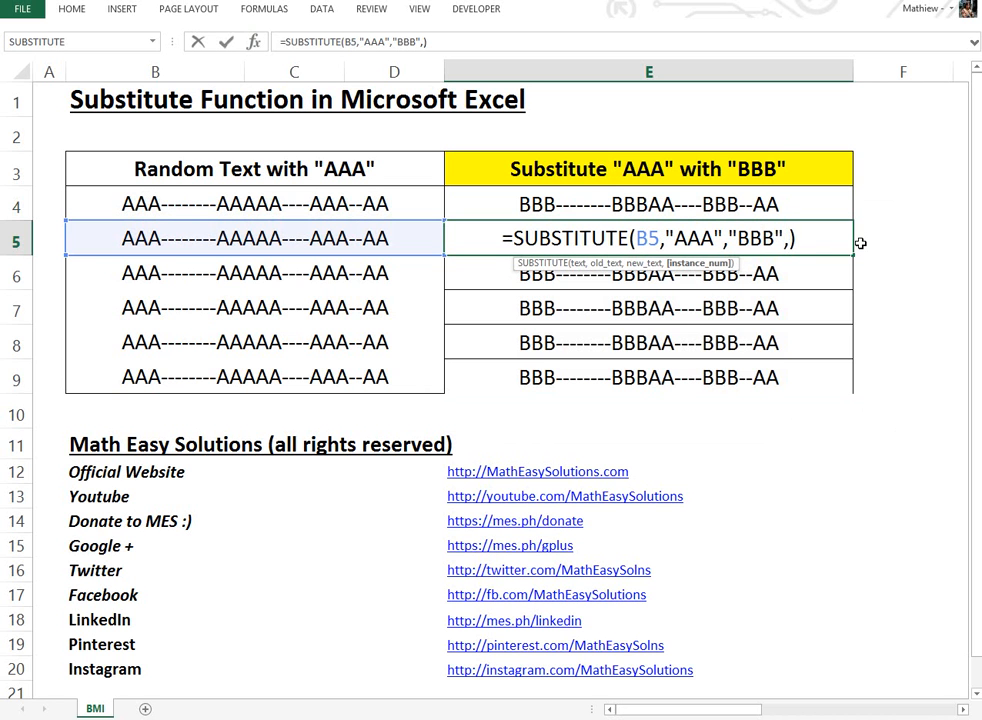
type("1")
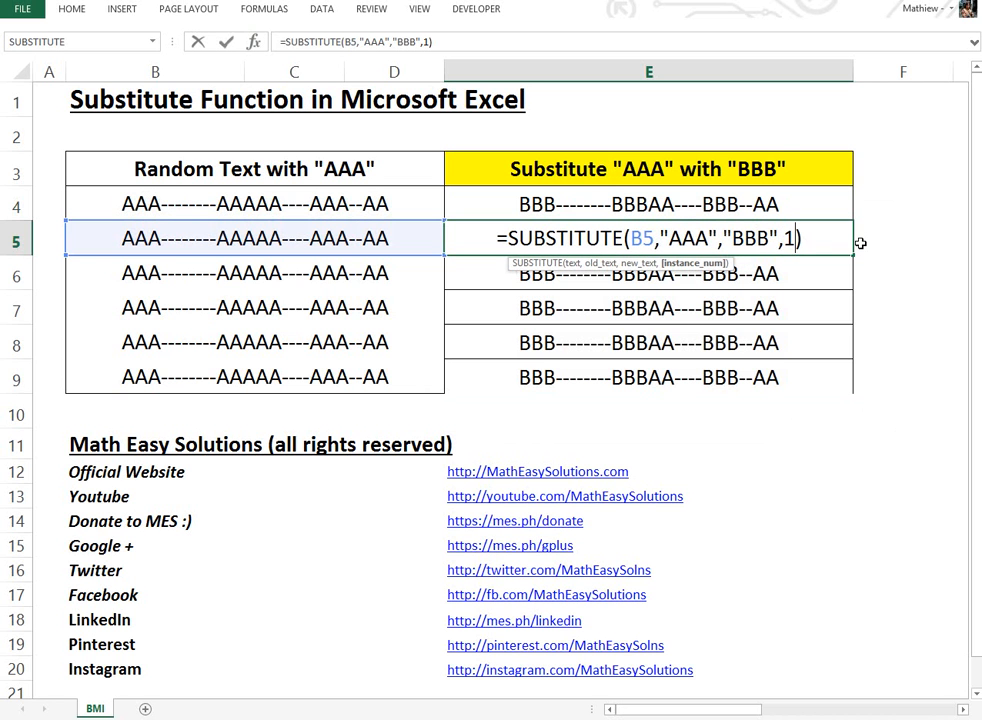
key("Return")
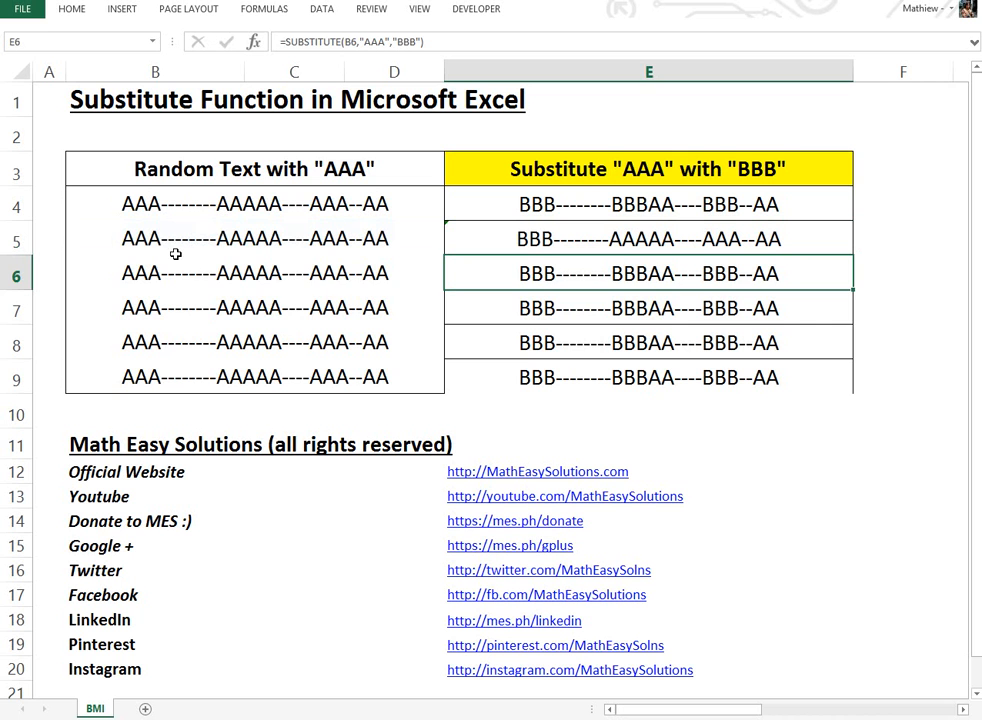
Give the E6 formula instance number 2 so only the second AAA becomes BBB.
double_click(648, 272)
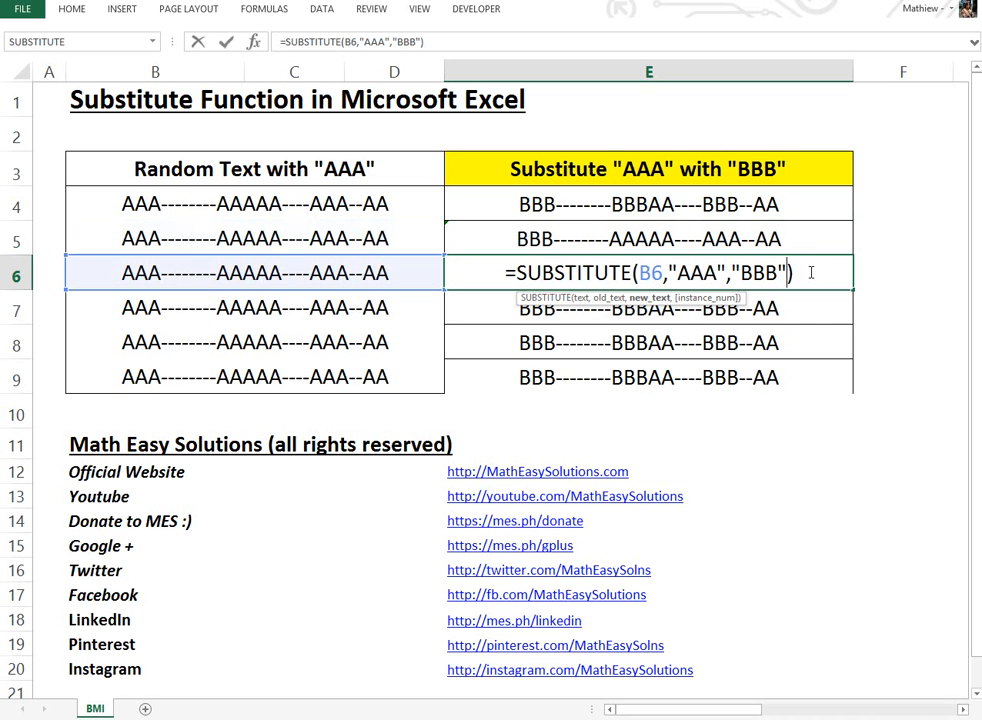
key("Return")
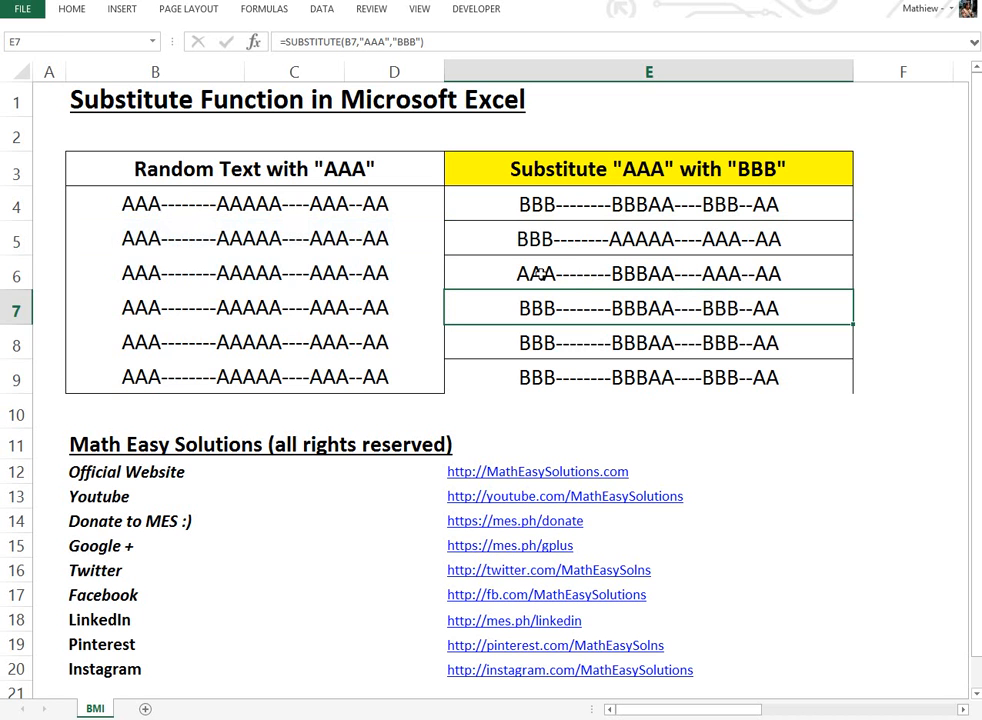
Give the E7 formula instance number 3 so only the third AAA becomes BBB.
double_click(648, 308)
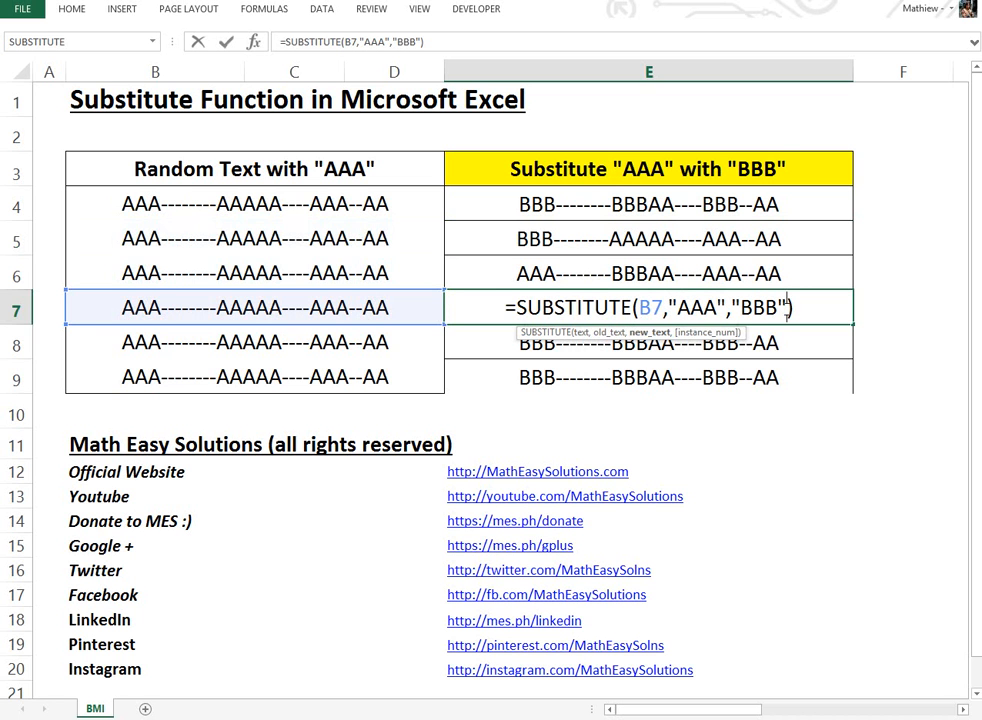
type(",3")
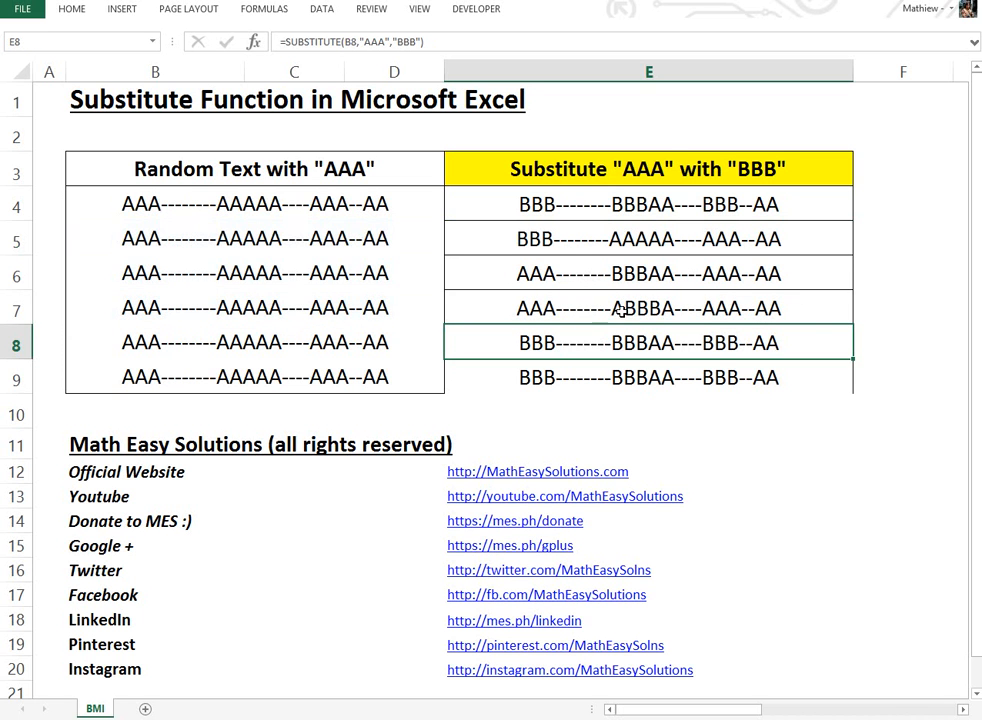
mouse_move(628, 296)
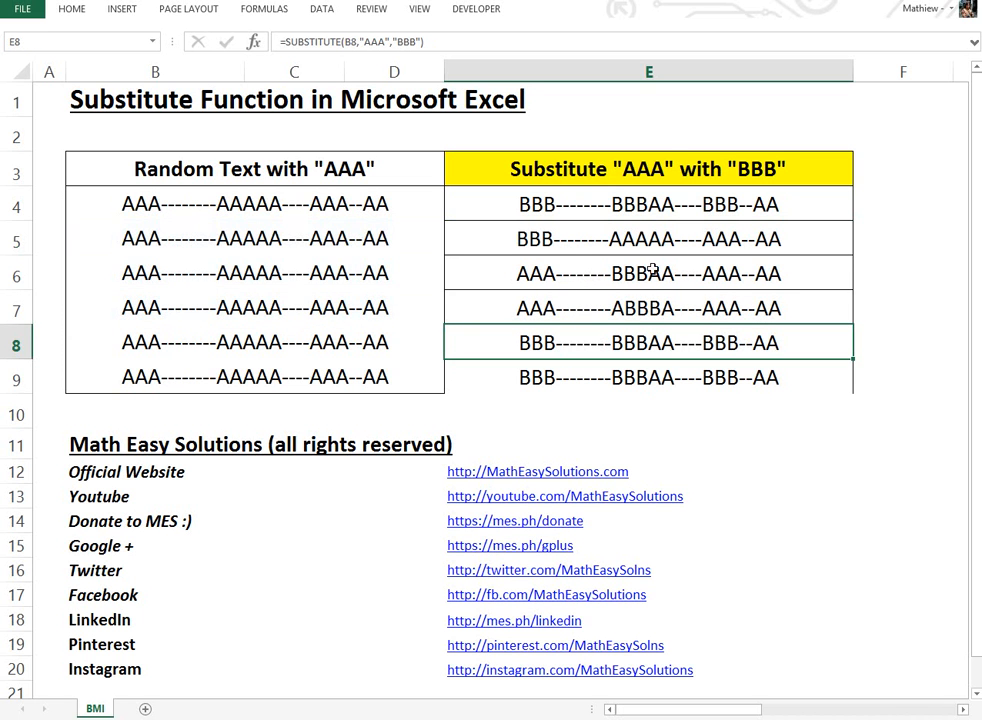
mouse_move(644, 308)
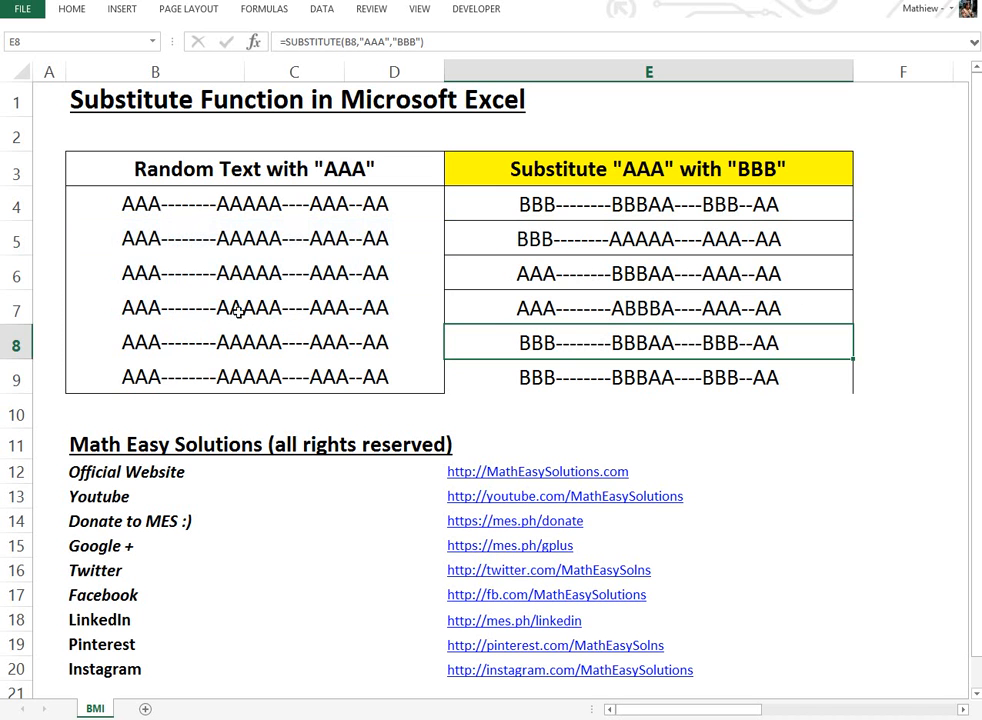
mouse_move(252, 318)
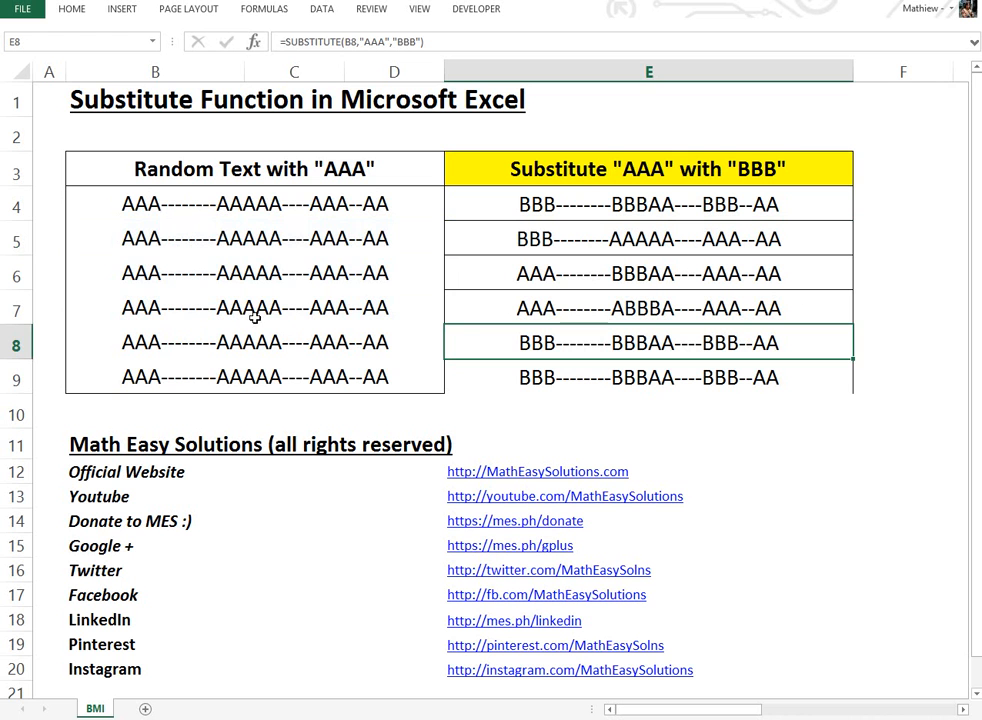
mouse_move(644, 342)
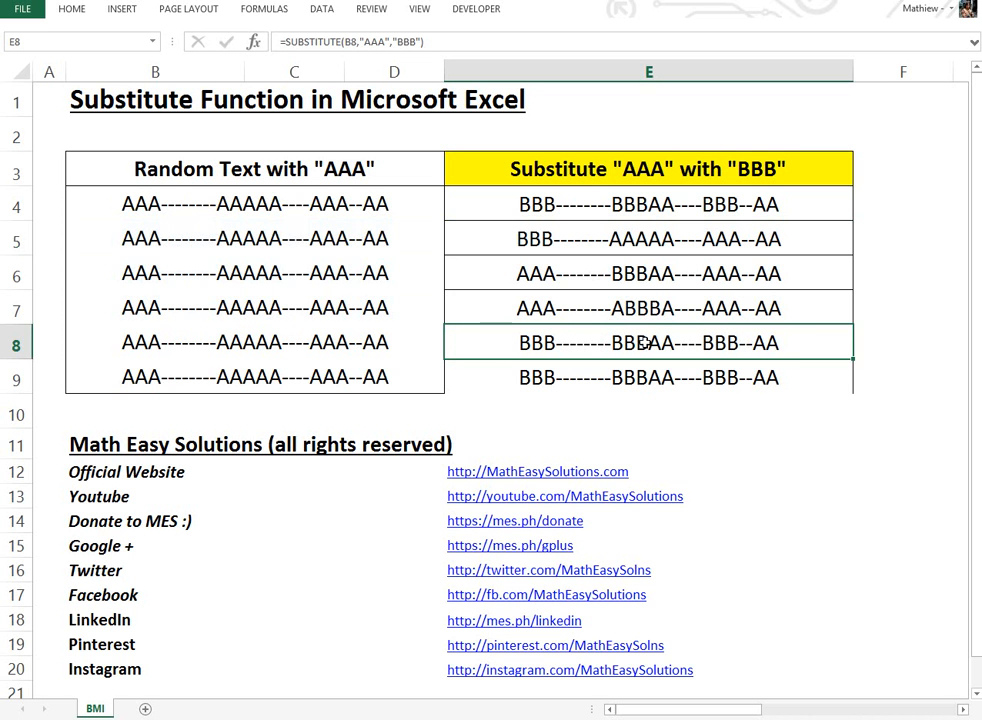
Give E8 instance number 4 and E9 instance number 5 for the fourth and fifth AAA.
double_click(648, 342)
type(",4")
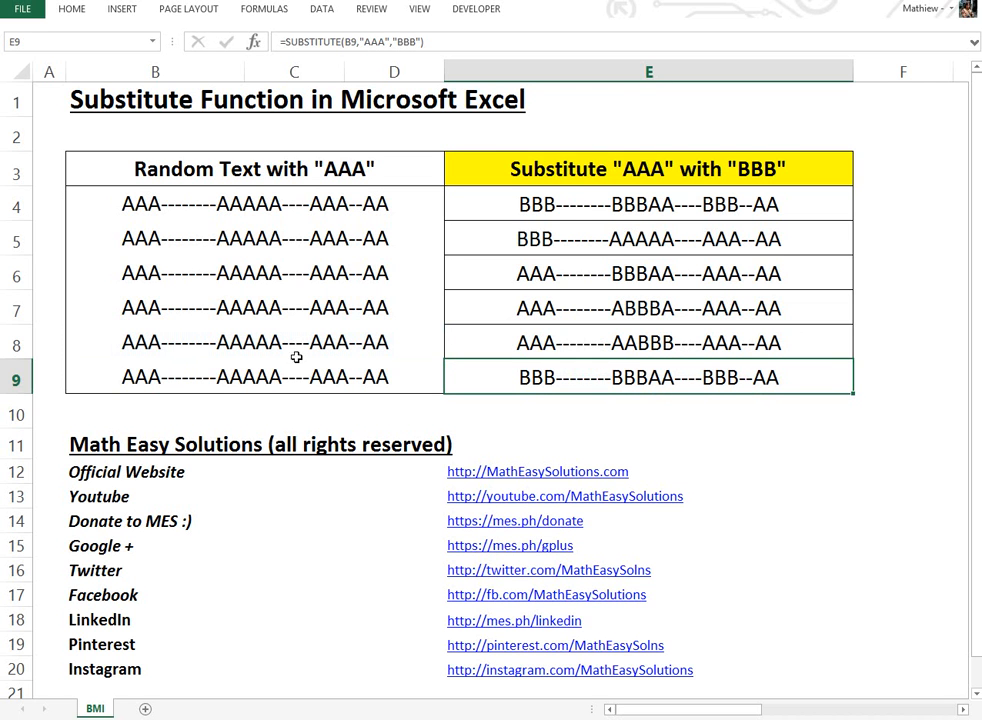
mouse_move(686, 374)
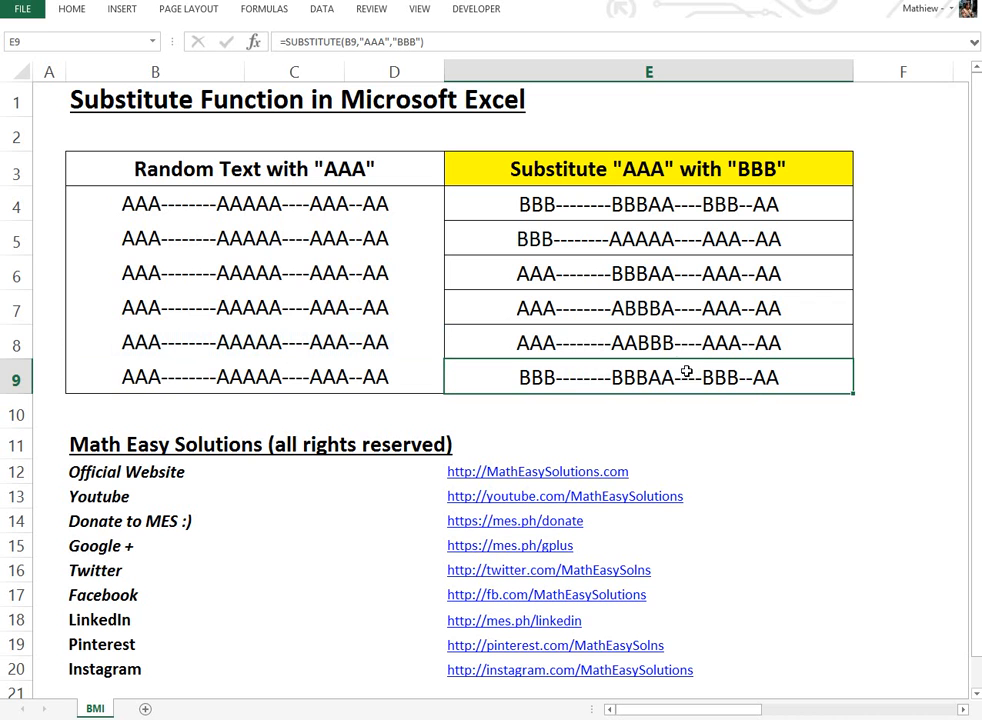
double_click(648, 376)
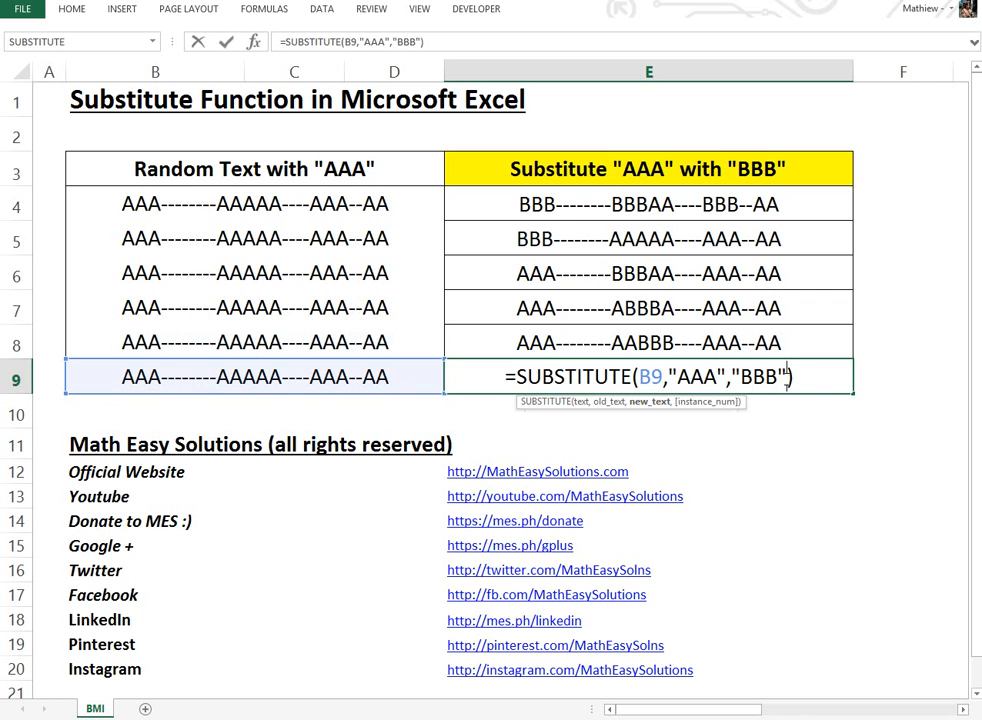
key("Return")
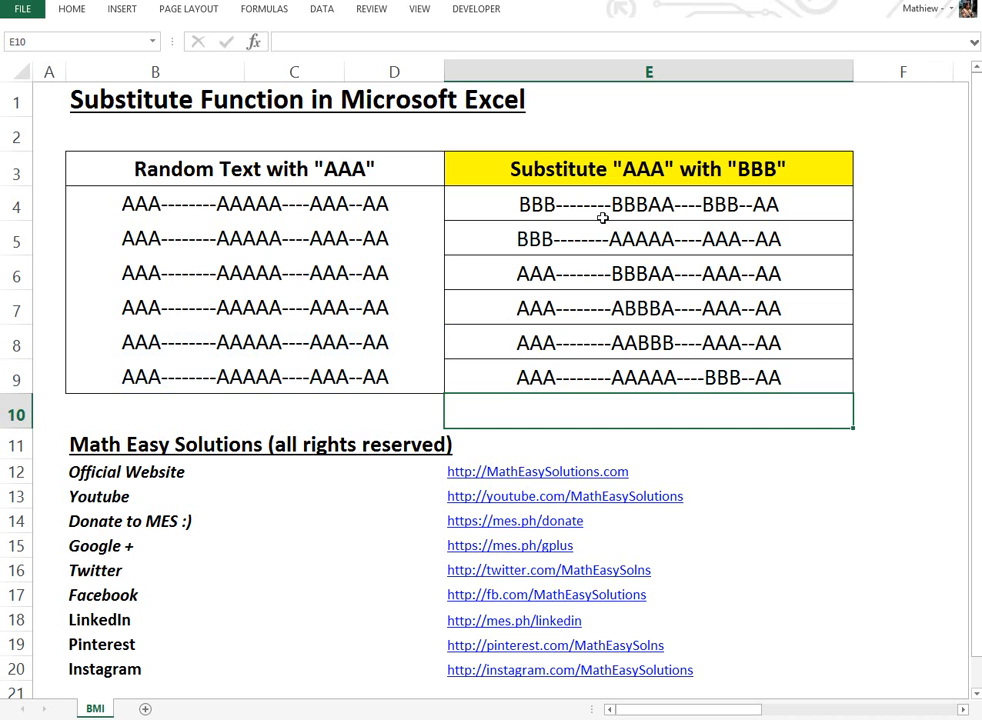
mouse_move(484, 628)
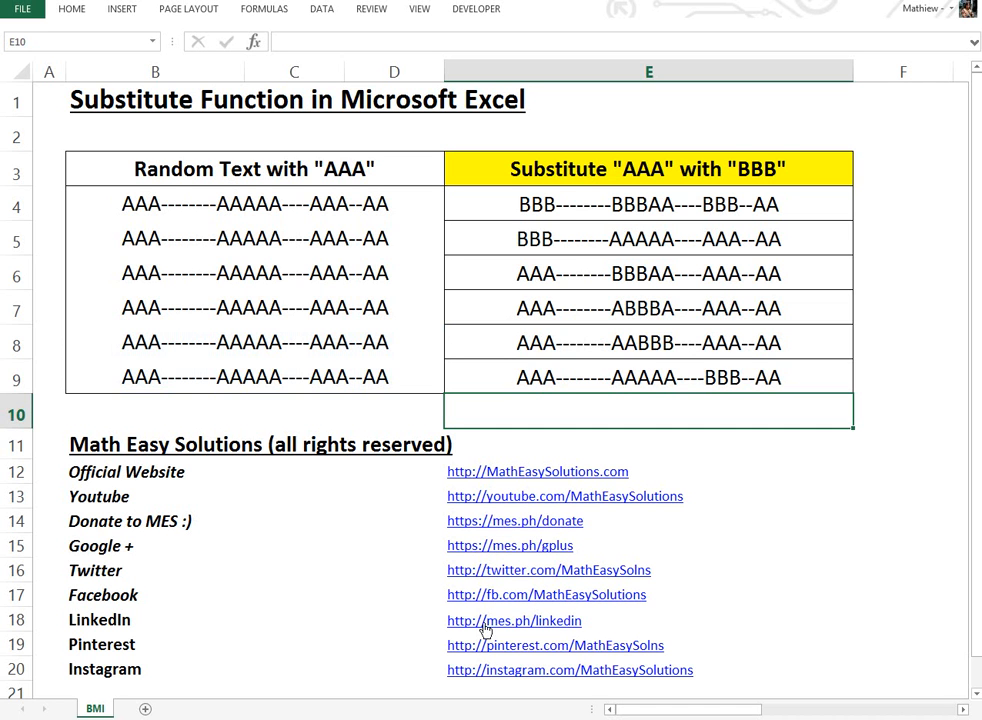
mouse_move(192, 286)
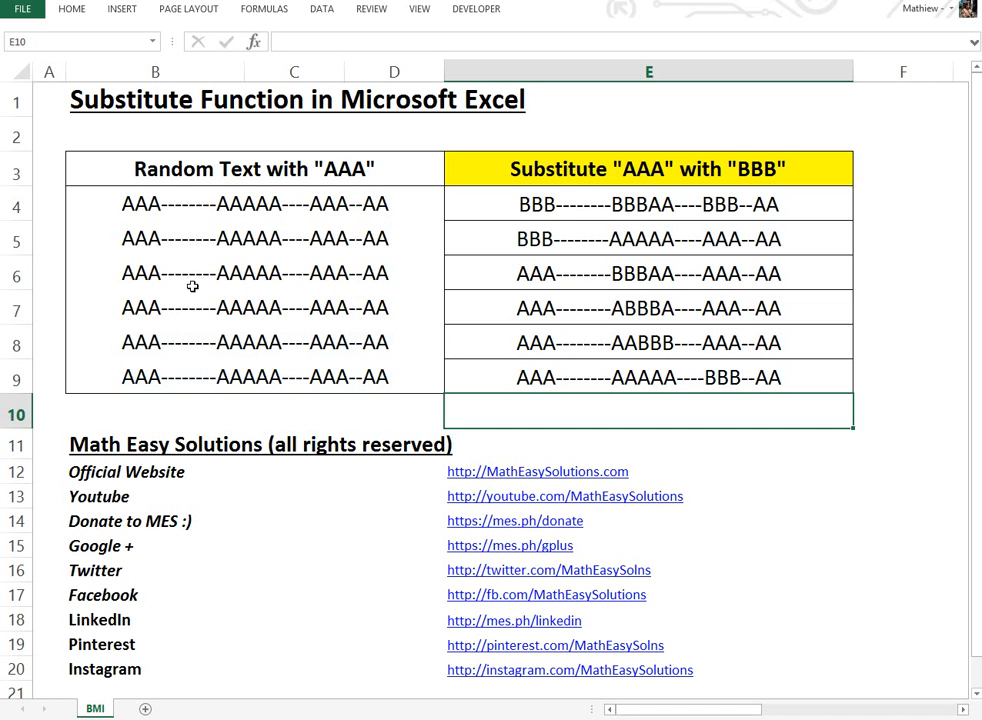
left_click(256, 376)
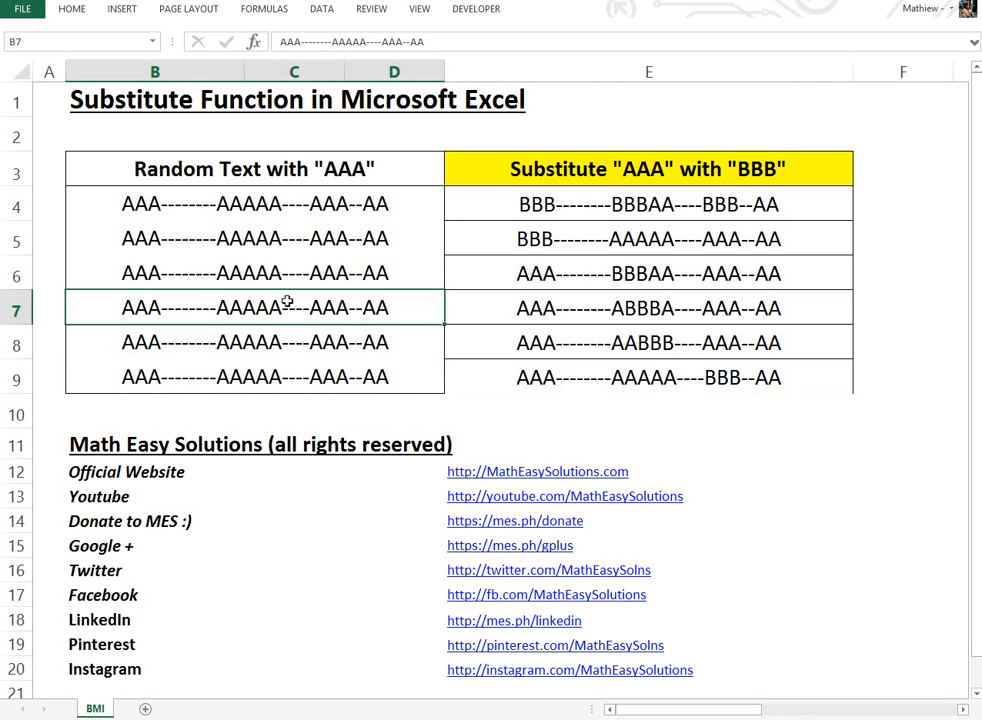
left_click(254, 272)
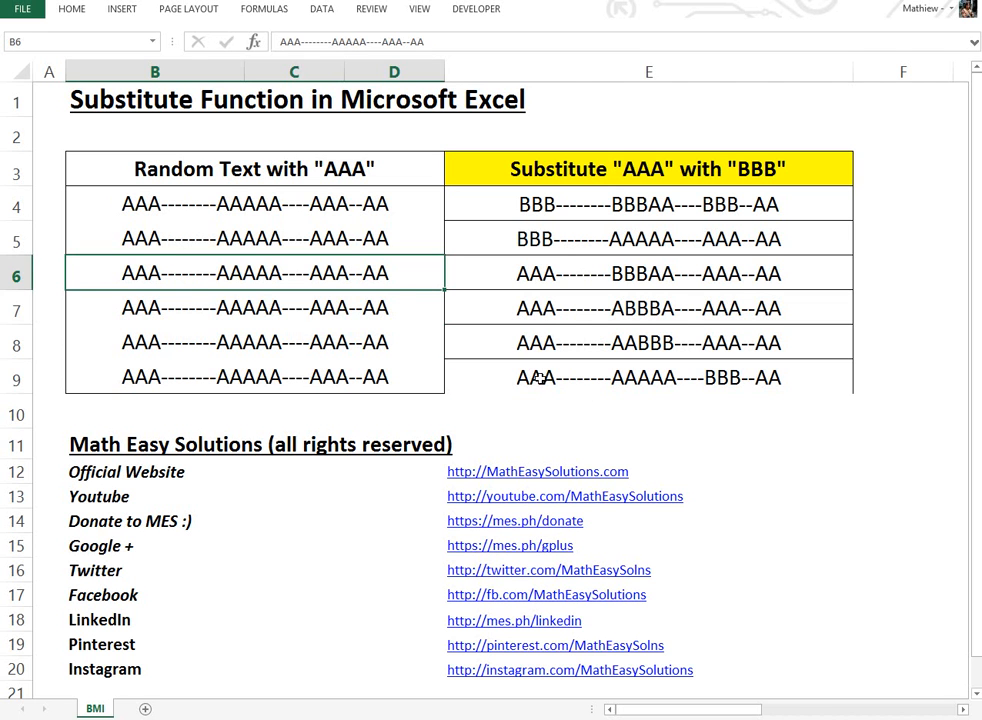
left_click(648, 376)
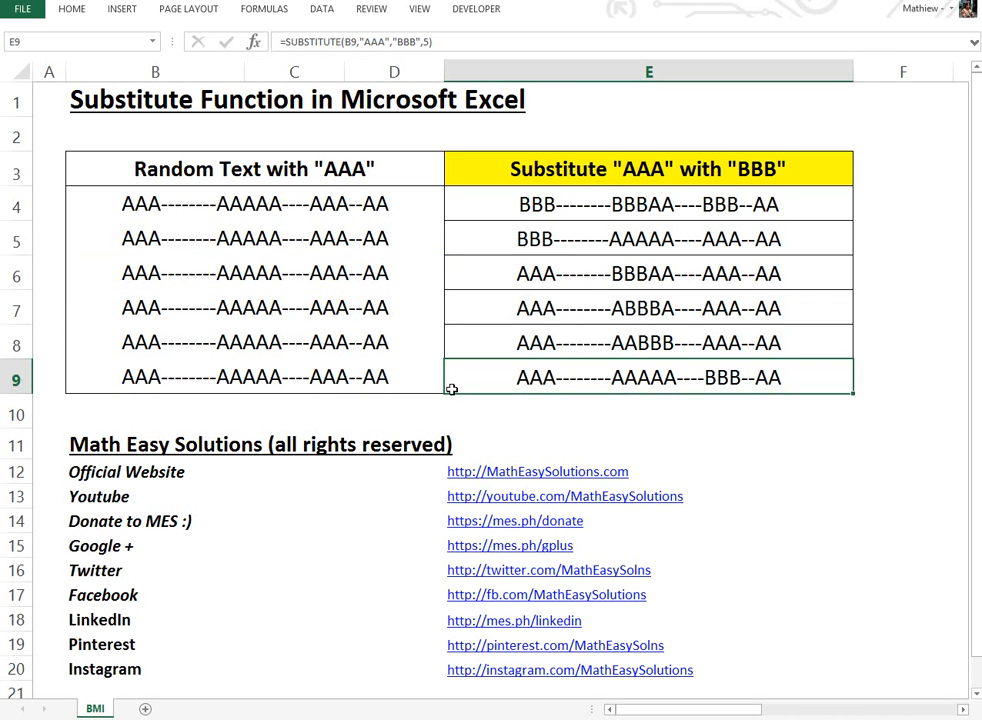
mouse_move(332, 308)
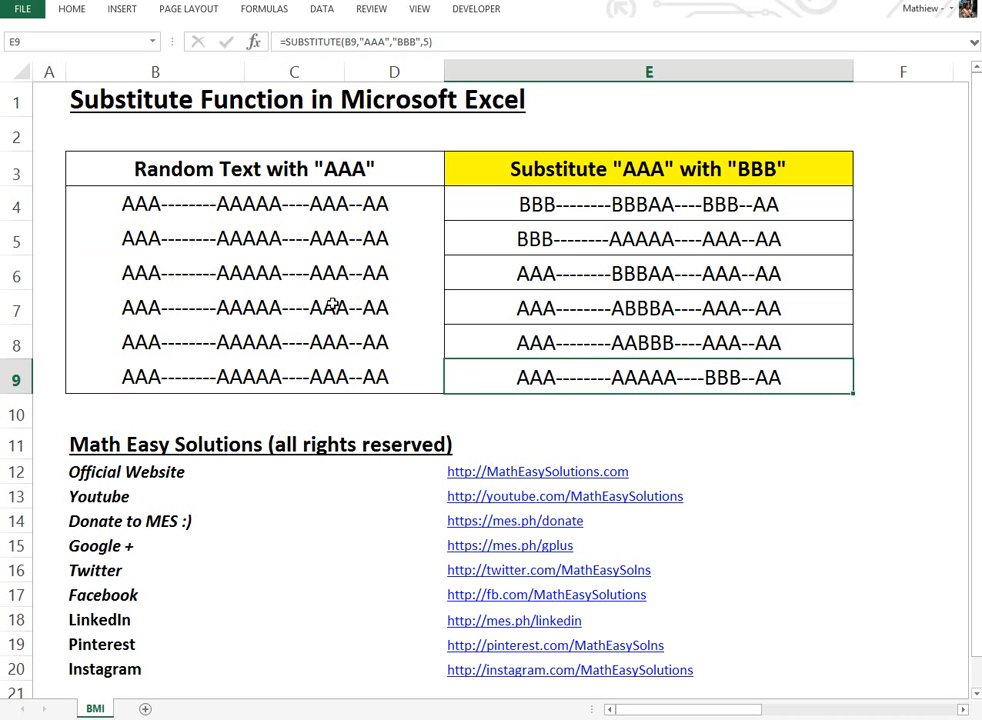
mouse_move(452, 344)
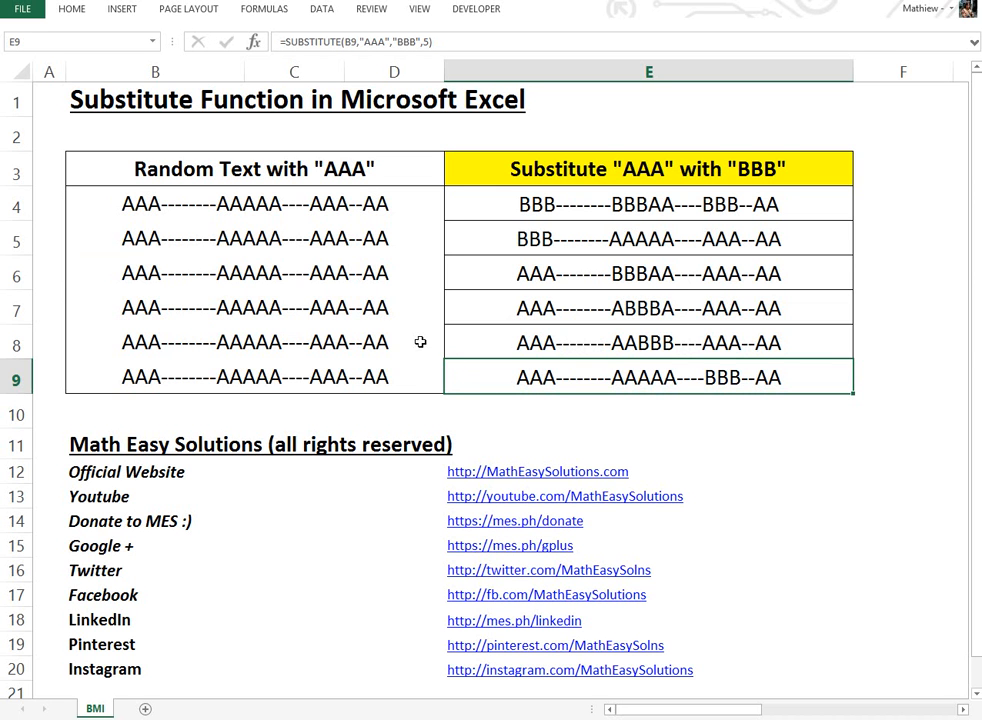
mouse_move(320, 320)
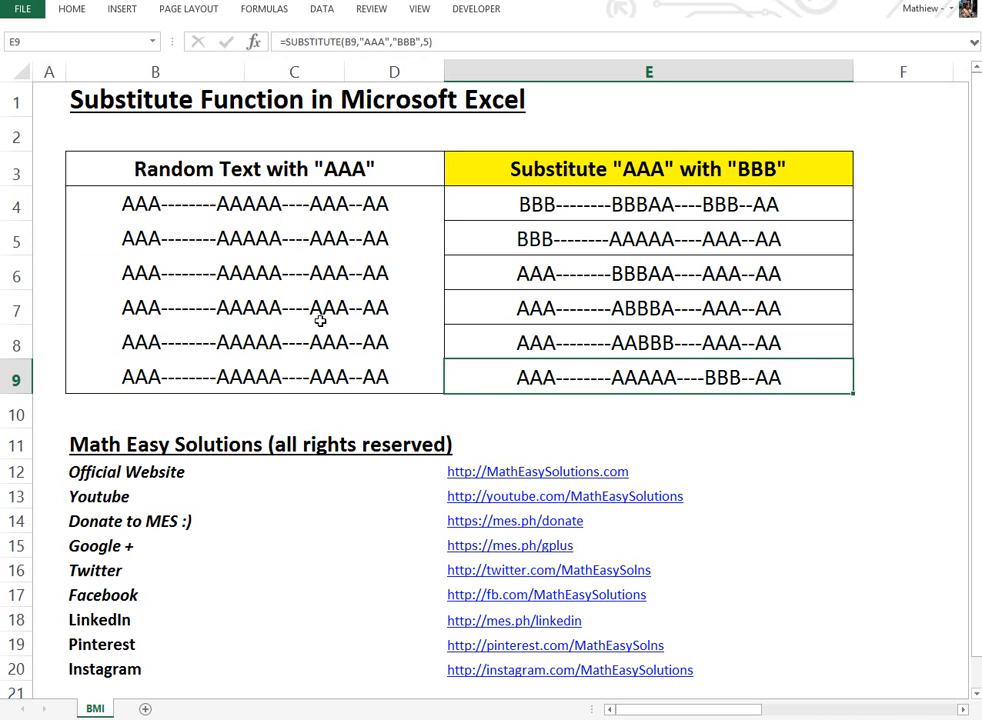